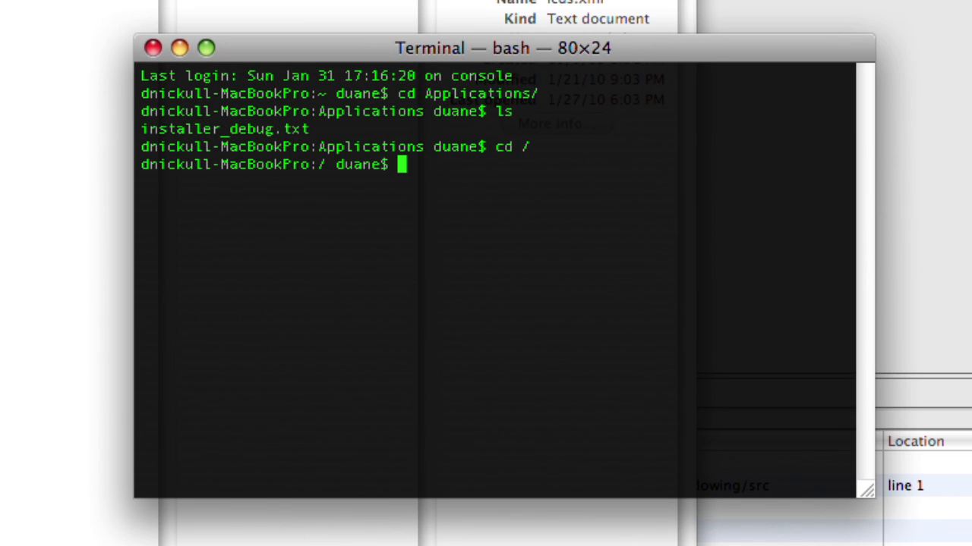
# Go to /Applications/lcds-standalone/, enter sampledb and run startdb.sh to launch the database
pyautogui.write('cd A')
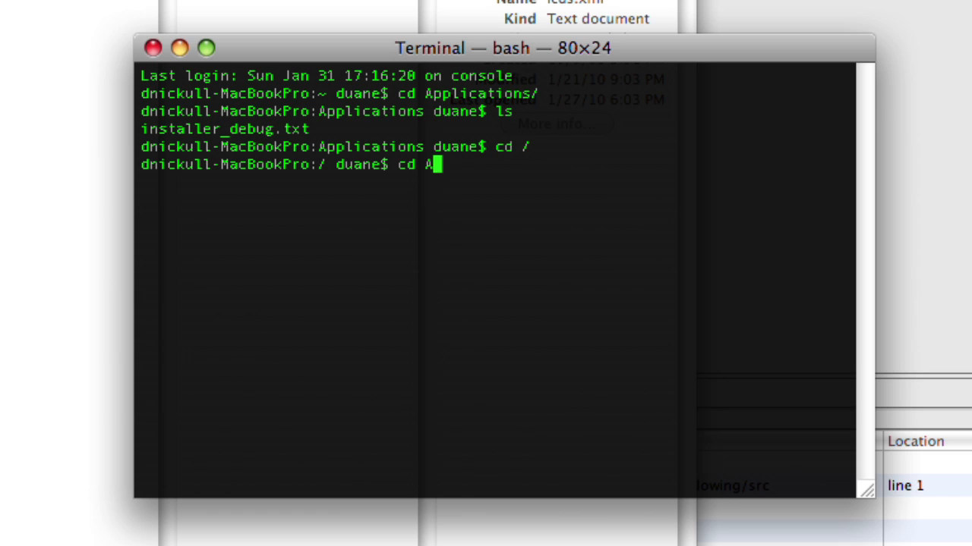
pyautogui.write('pplications/lcds')
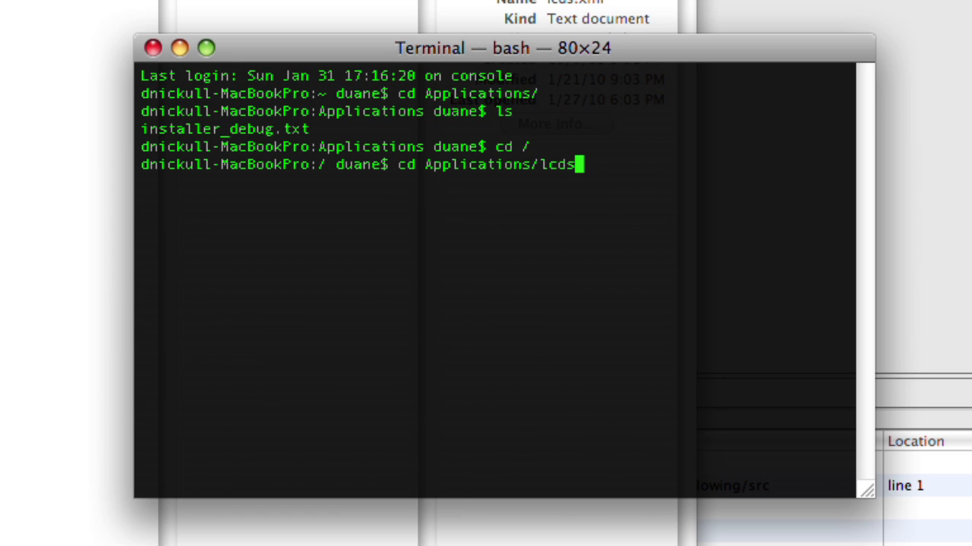
pyautogui.write('-standalone/')
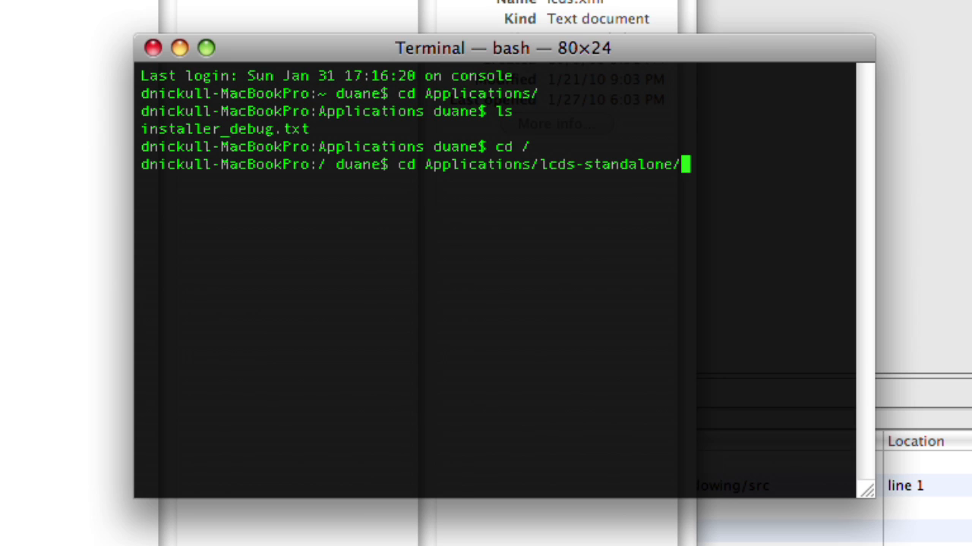
pyautogui.press('Return')
pyautogui.write('ls')
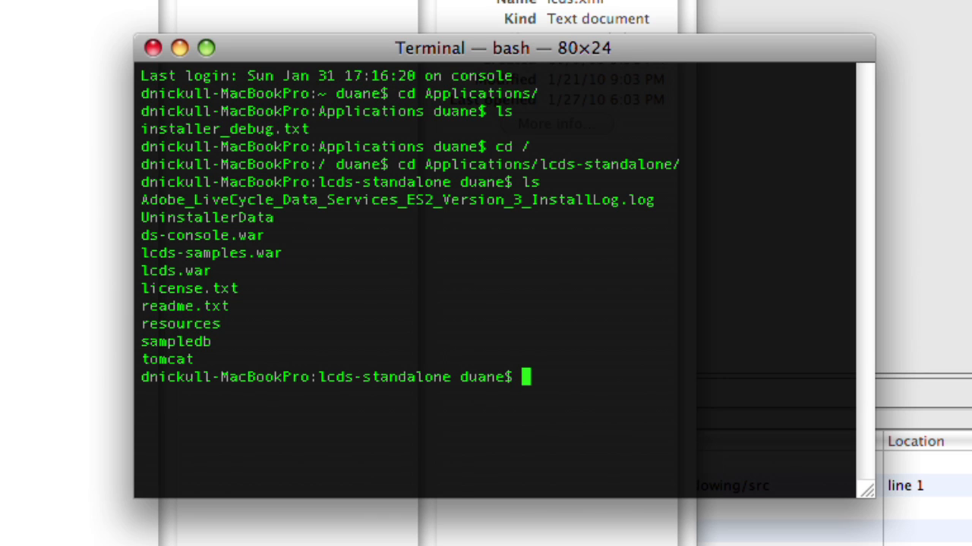
pyautogui.write('cd sampledb/')
pyautogui.write('sh')
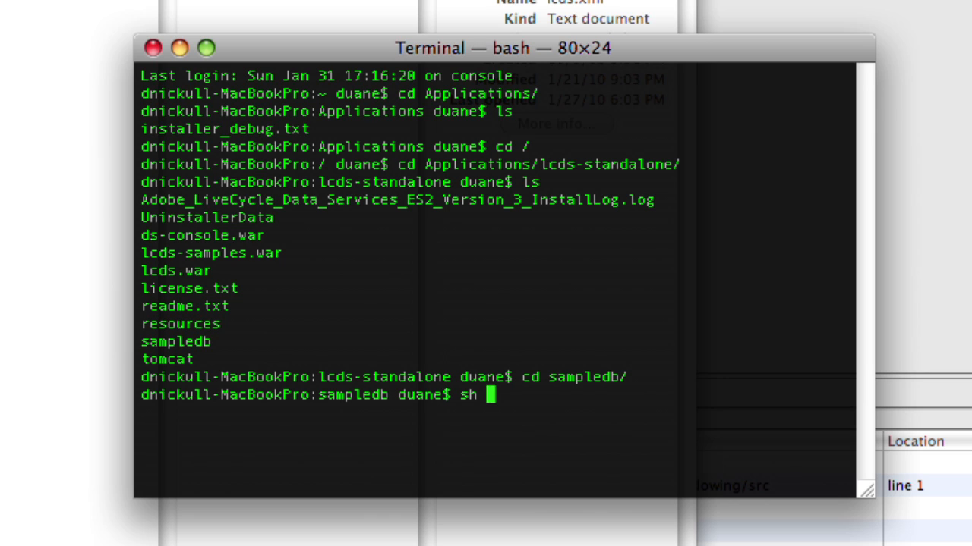
pyautogui.write('startsb.s')
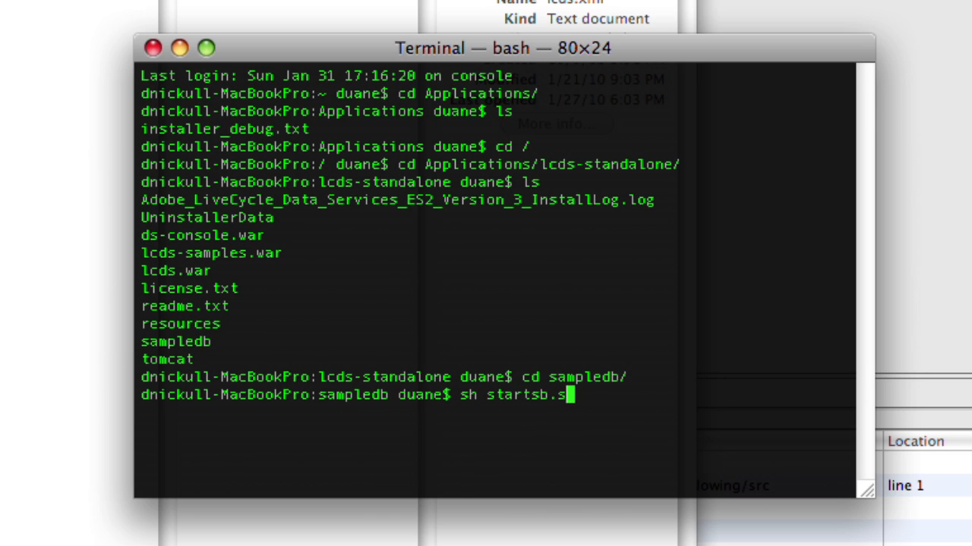
pyautogui.press('Return')
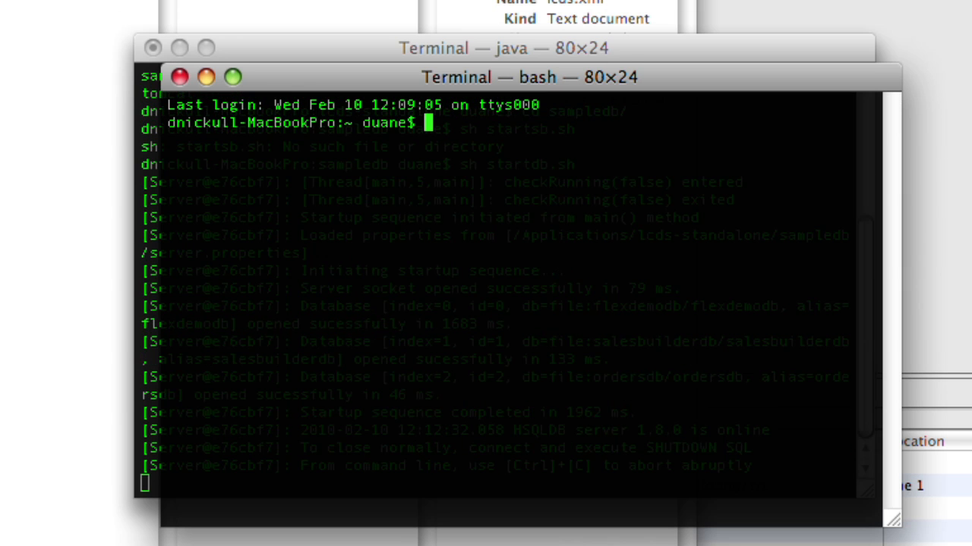
# From /Applications/lcds-standalone/tomcat/bin, run sh catalina.sh run to start Tomcat
pyautogui.write('cd /A')
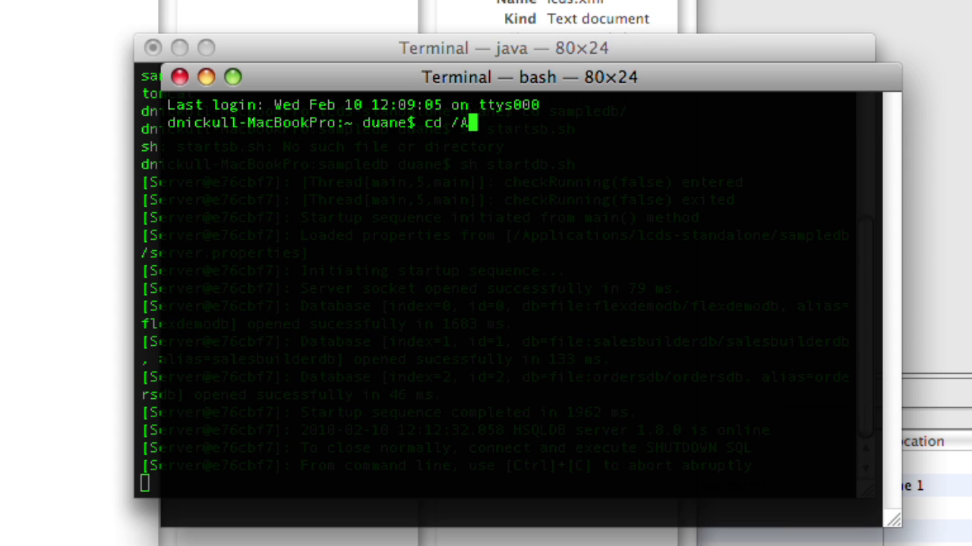
pyautogui.write('pplications/lcds-')
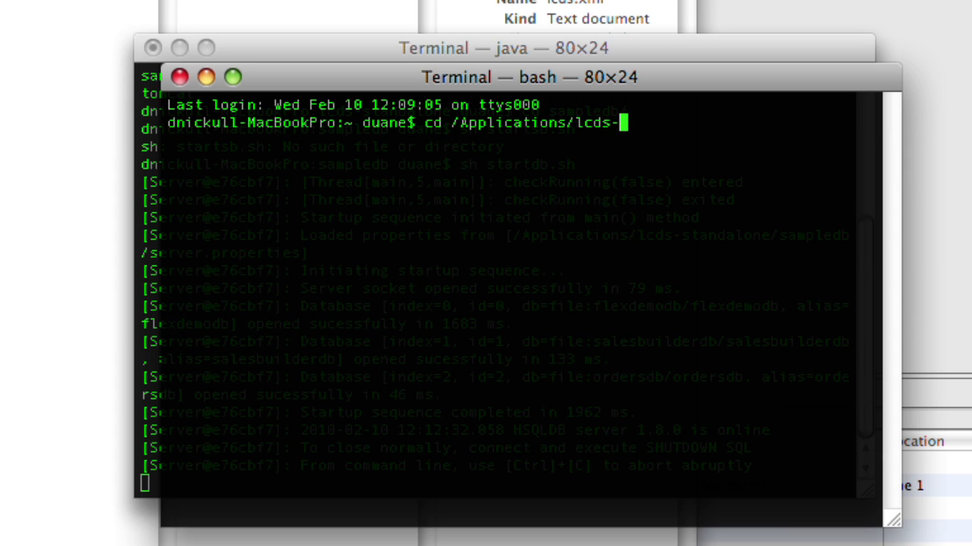
pyautogui.write('standalone/tomcat/')
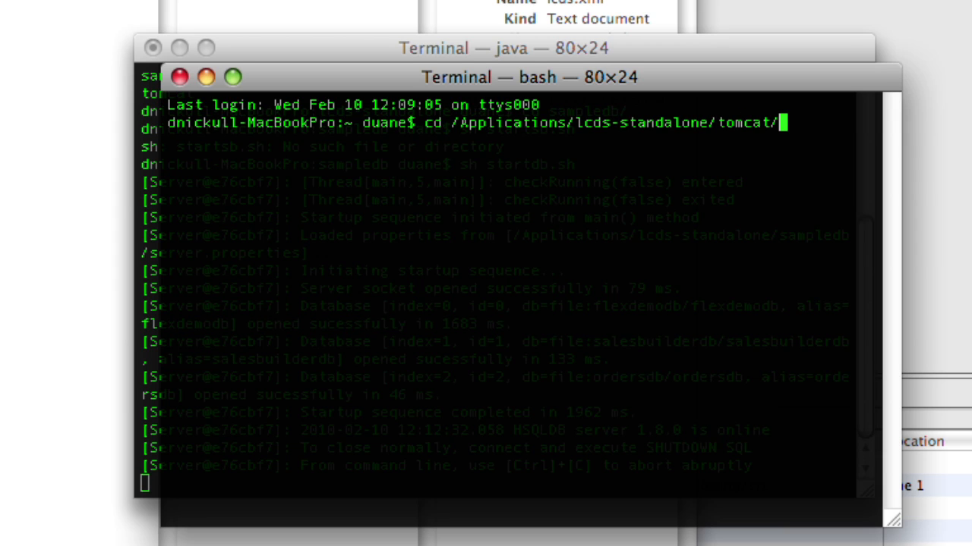
pyautogui.press('Return')
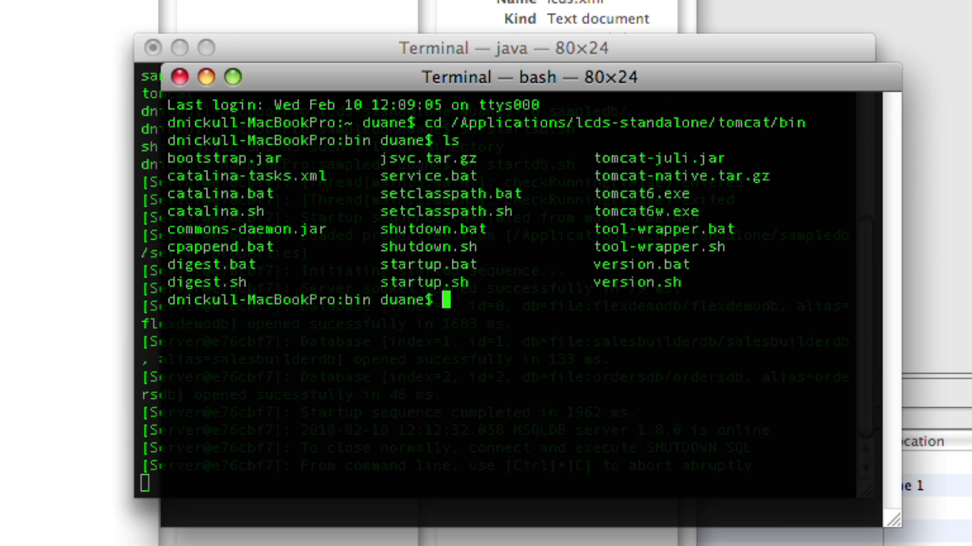
pyautogui.write('sh')
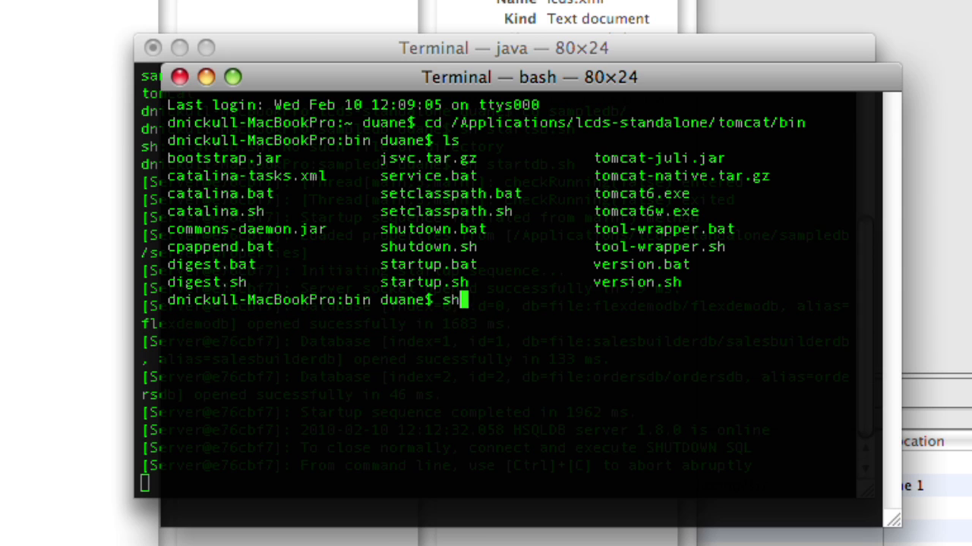
pyautogui.write('catalina.sh run')
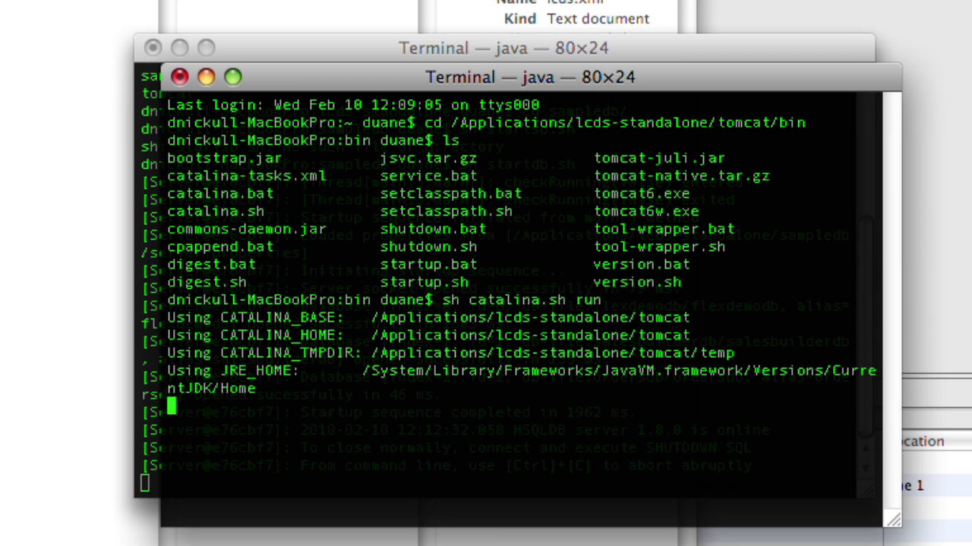
pyautogui.scroll(-3)
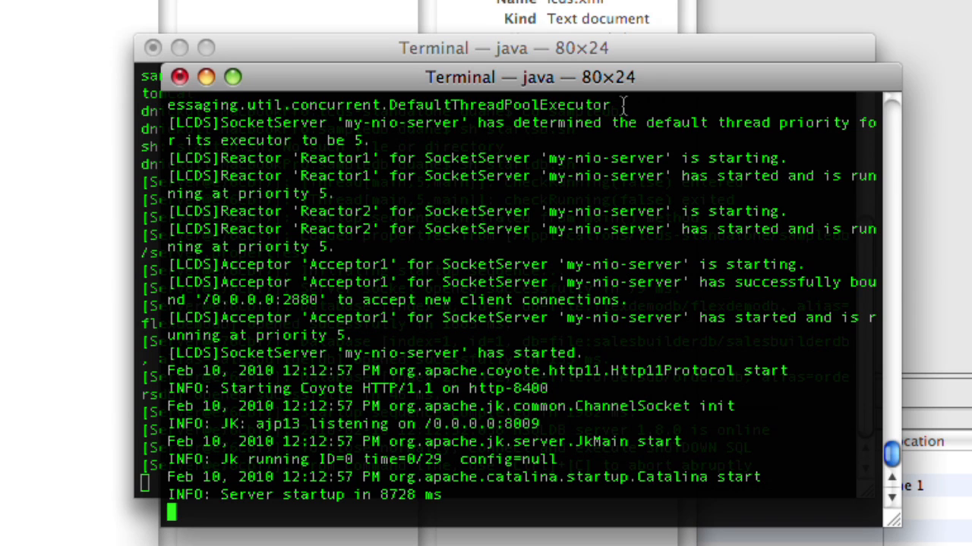
pyautogui.moveTo(671, 303)
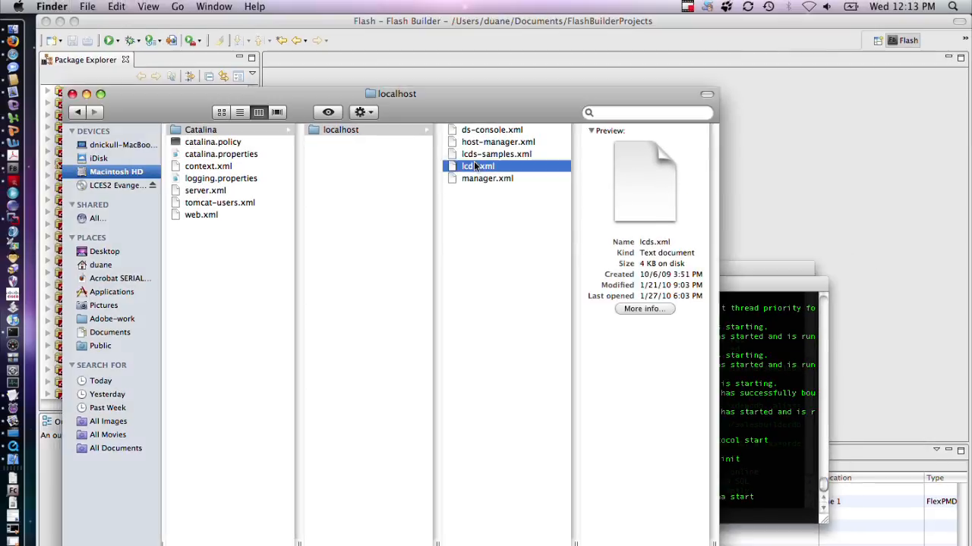
pyautogui.doubleClick(478, 165)
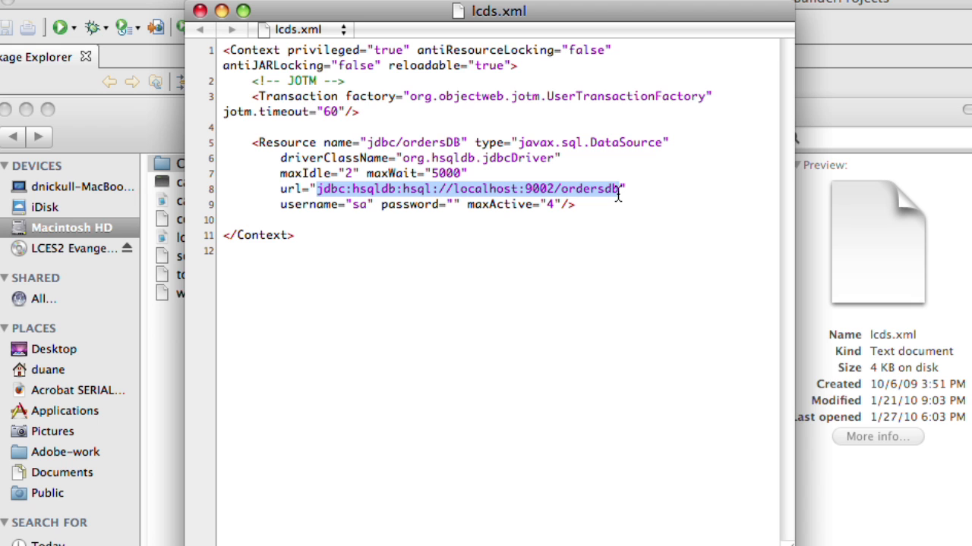
pyautogui.moveTo(892, 212)
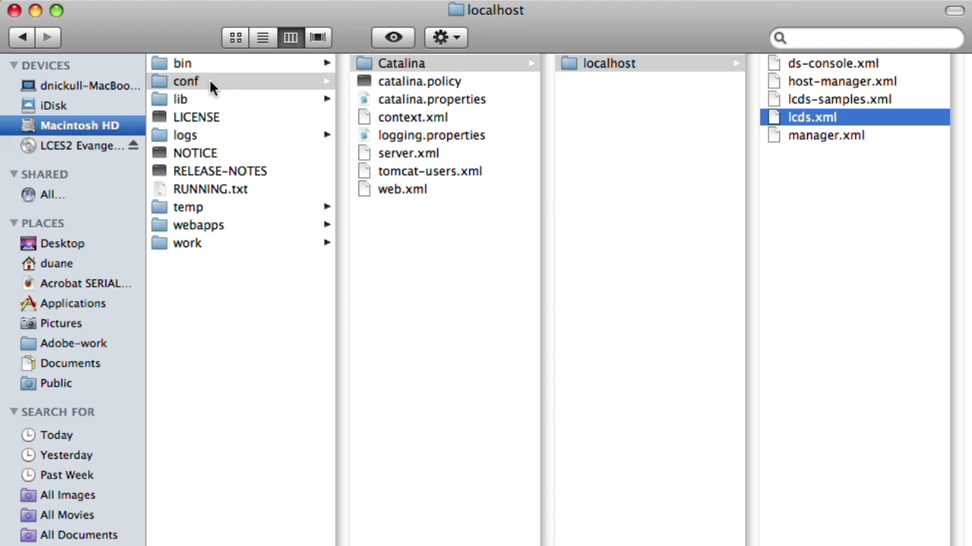
pyautogui.moveTo(702, 106)
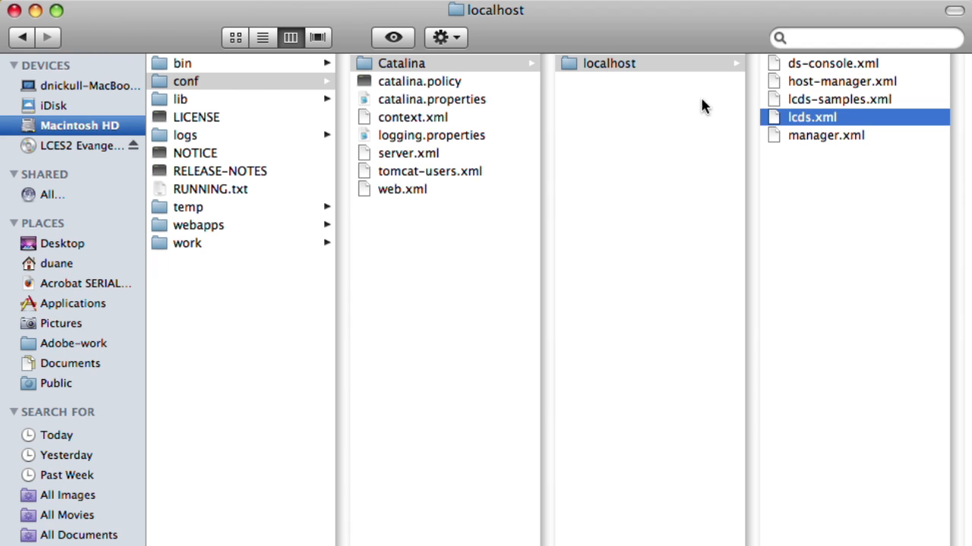
pyautogui.doubleClick(811, 117)
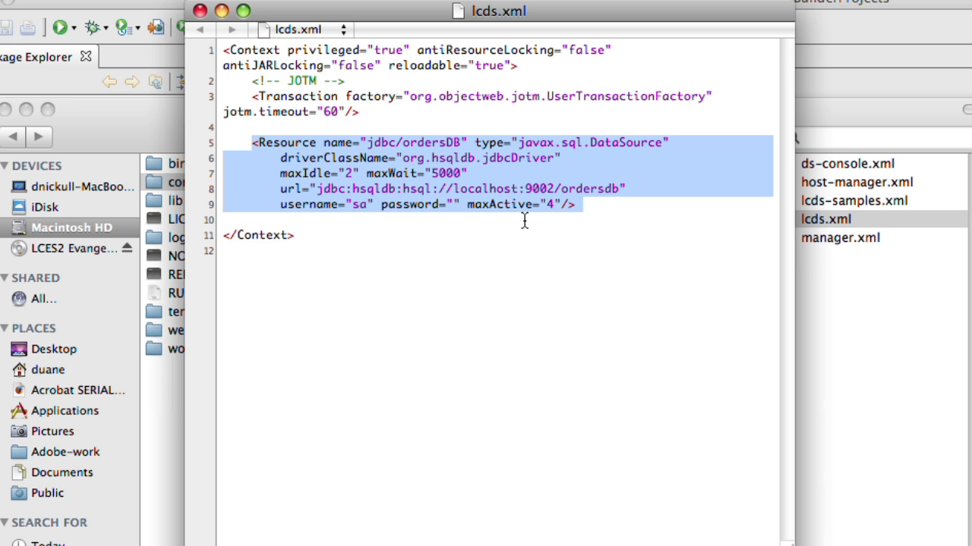
pyautogui.moveTo(668, 266)
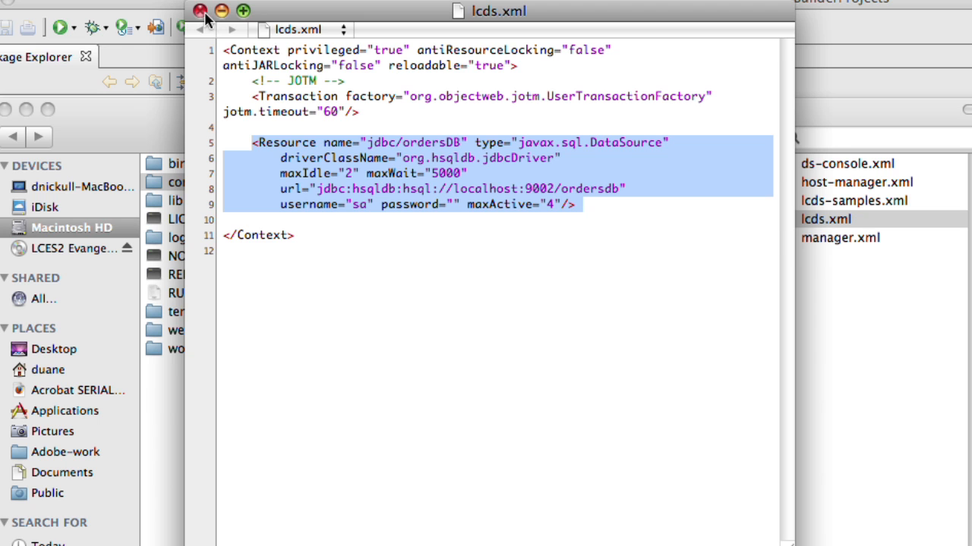
pyautogui.click(199, 11)
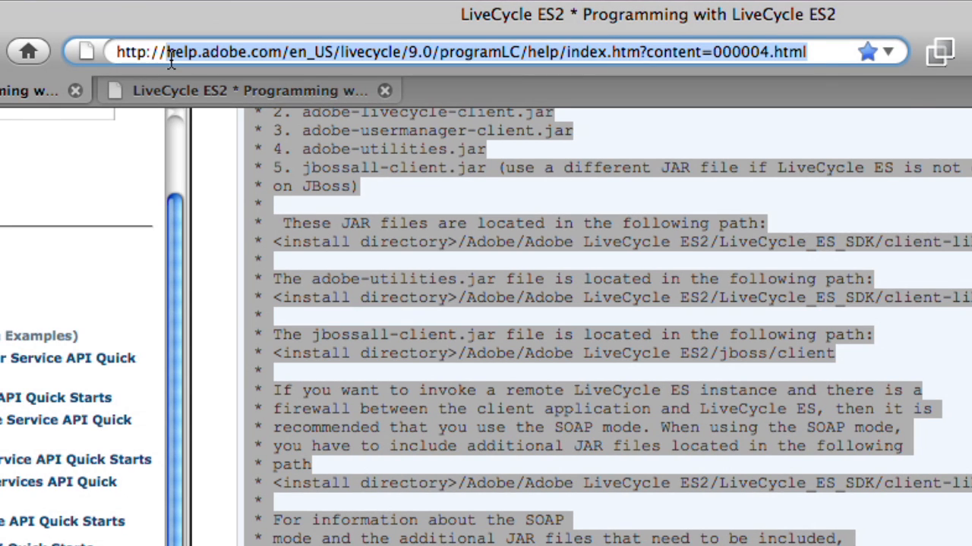
pyautogui.write('http://localhost')
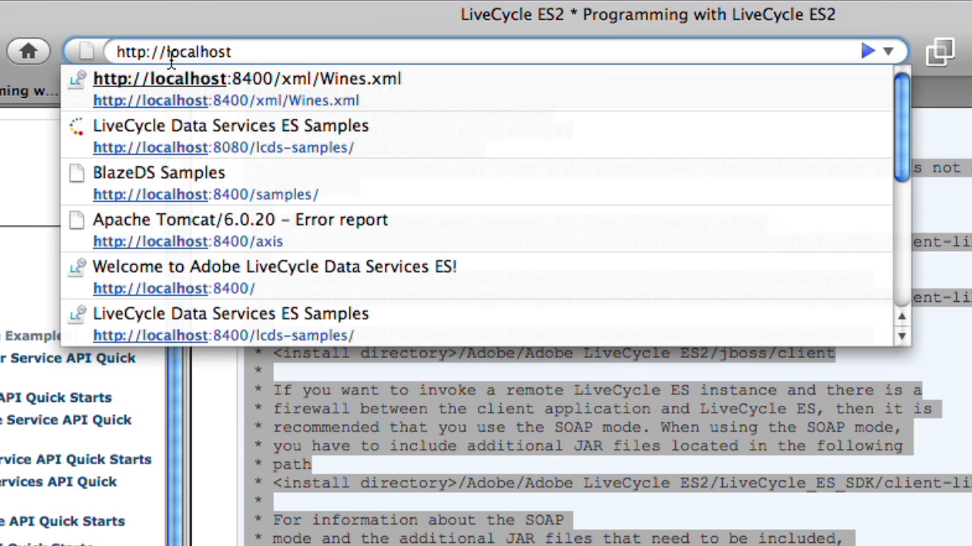
pyautogui.click(274, 266)
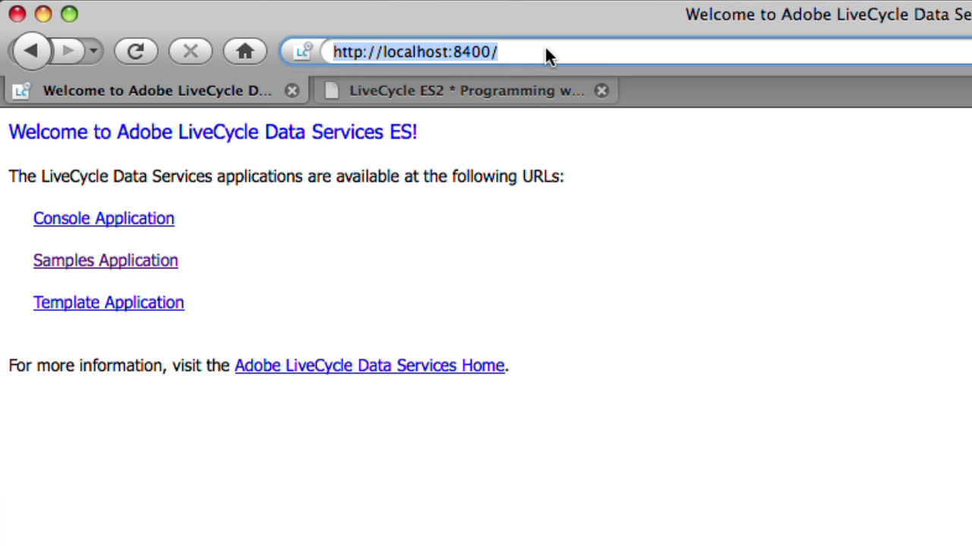
pyautogui.moveTo(266, 463)
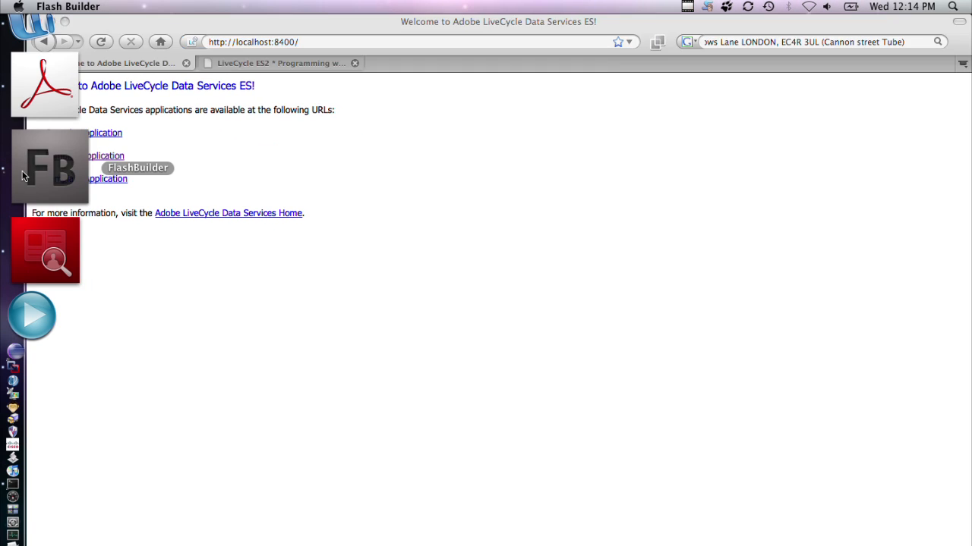
# Start a new Flex project named adc4 using LiveCycle Data Services for remote object access
pyautogui.click(151, 12)
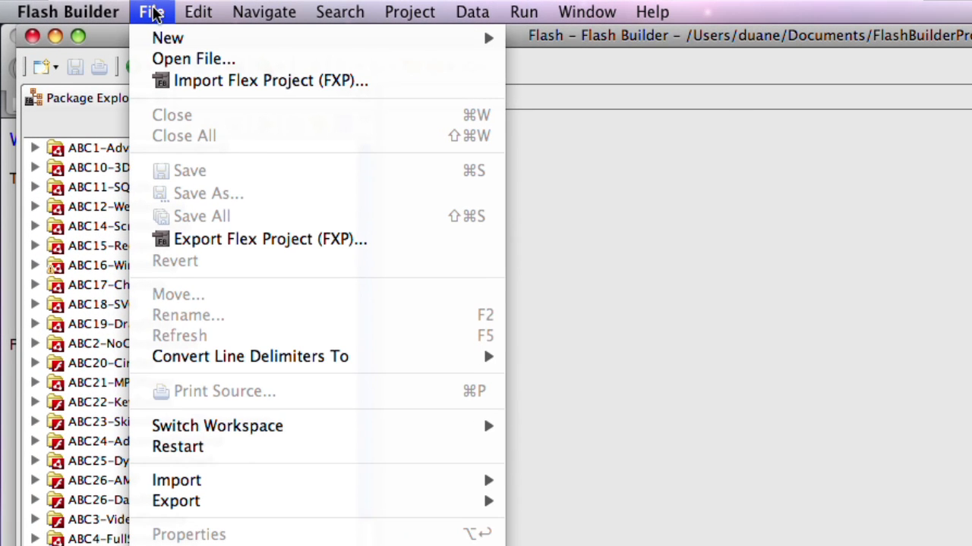
pyautogui.moveTo(168, 38)
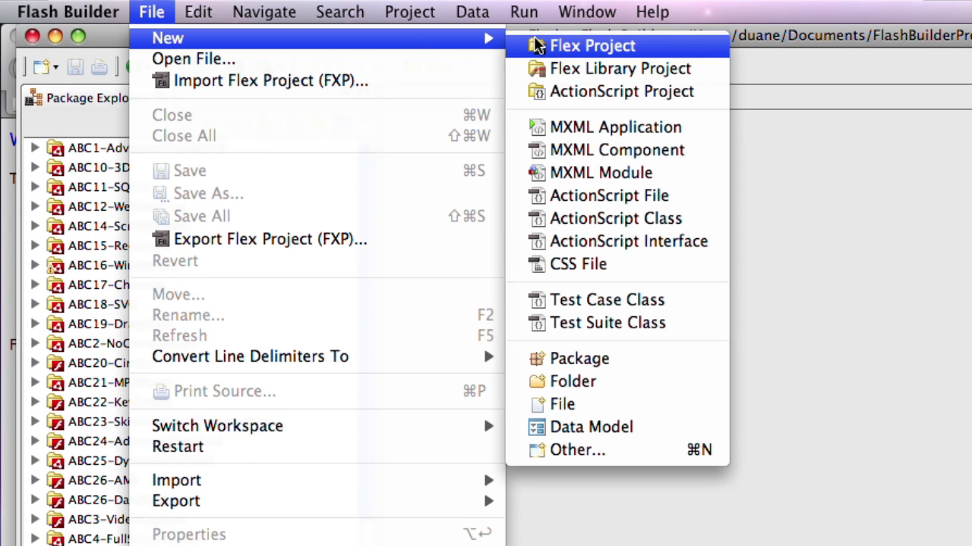
pyautogui.click(592, 45)
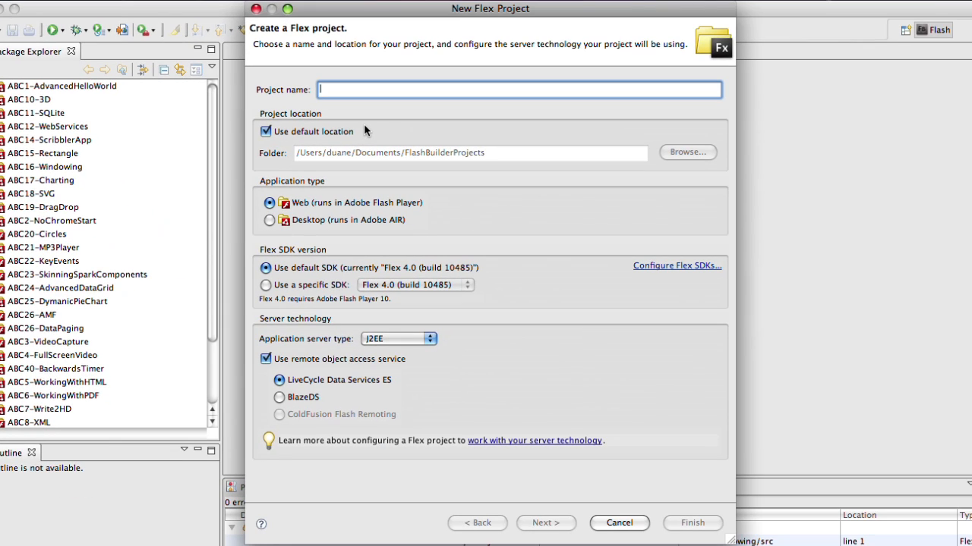
pyautogui.write('adc')
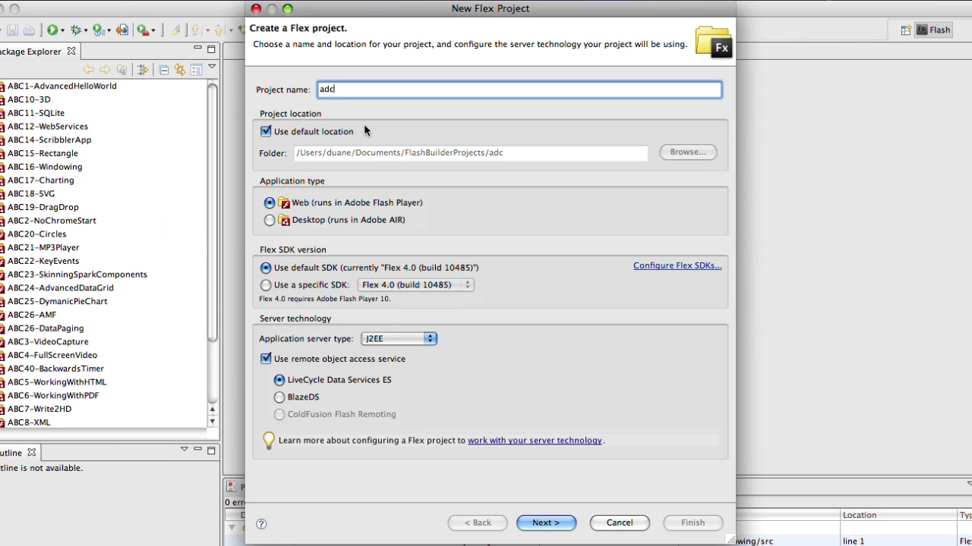
pyautogui.write('4')
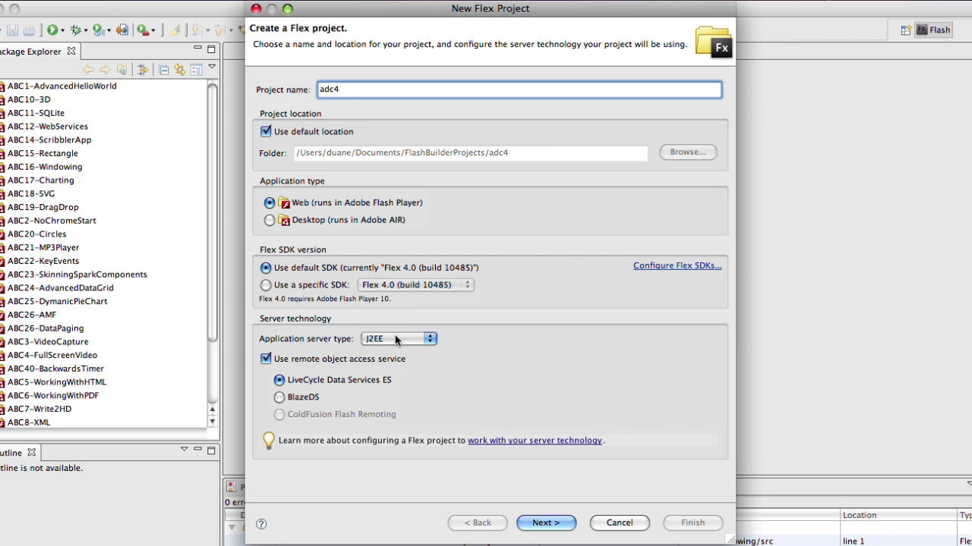
pyautogui.moveTo(278, 368)
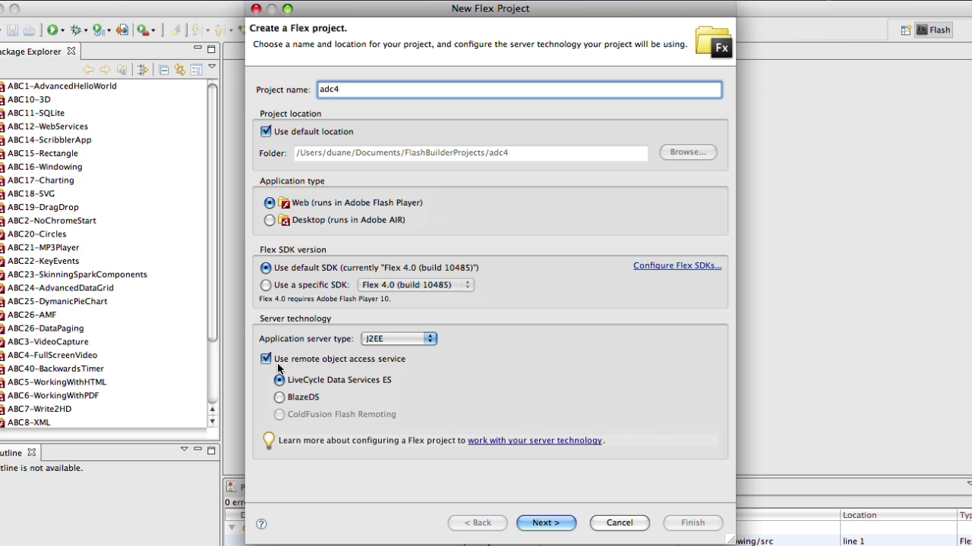
pyautogui.moveTo(345, 365)
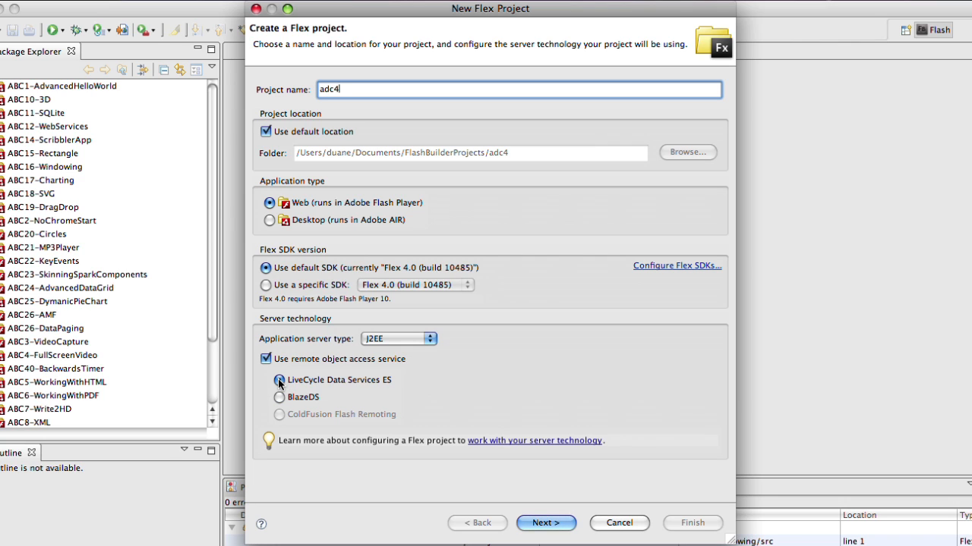
pyautogui.click(279, 380)
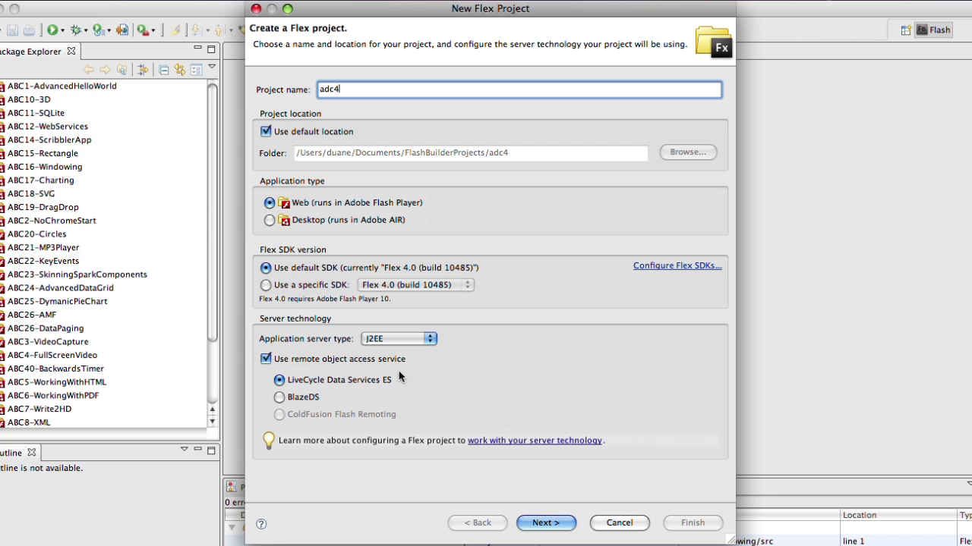
pyautogui.moveTo(545, 523)
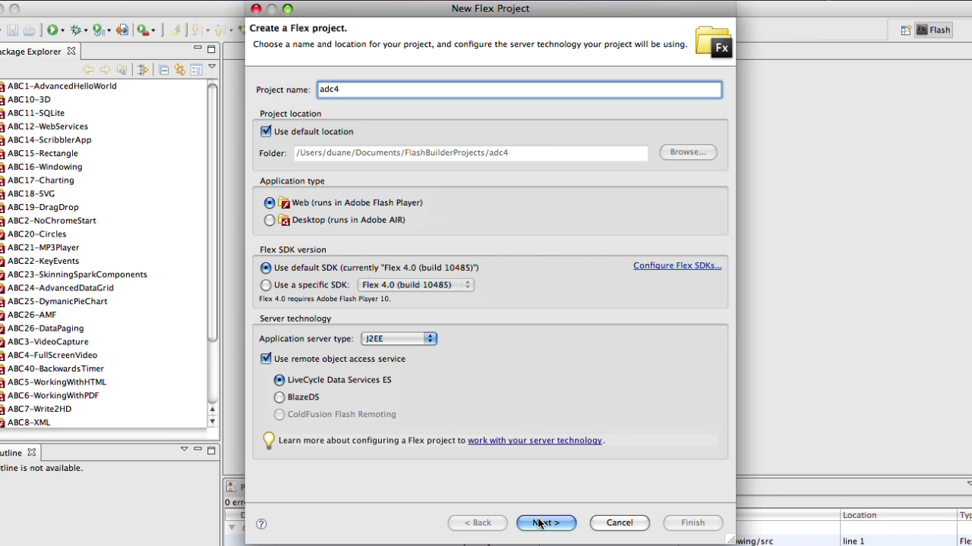
# Validate the LCDS server configuration and finish the adc4 project wizard
pyautogui.click(546, 523)
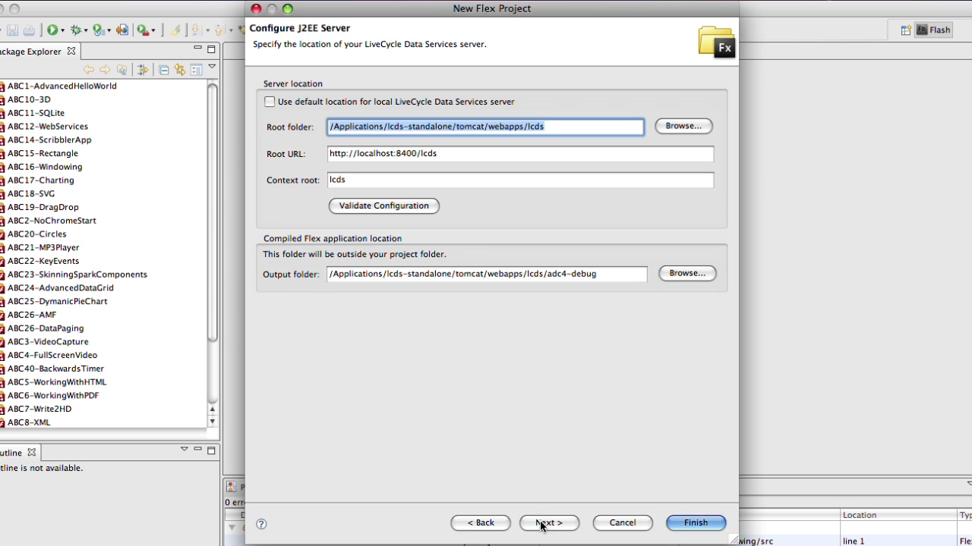
pyautogui.moveTo(429, 220)
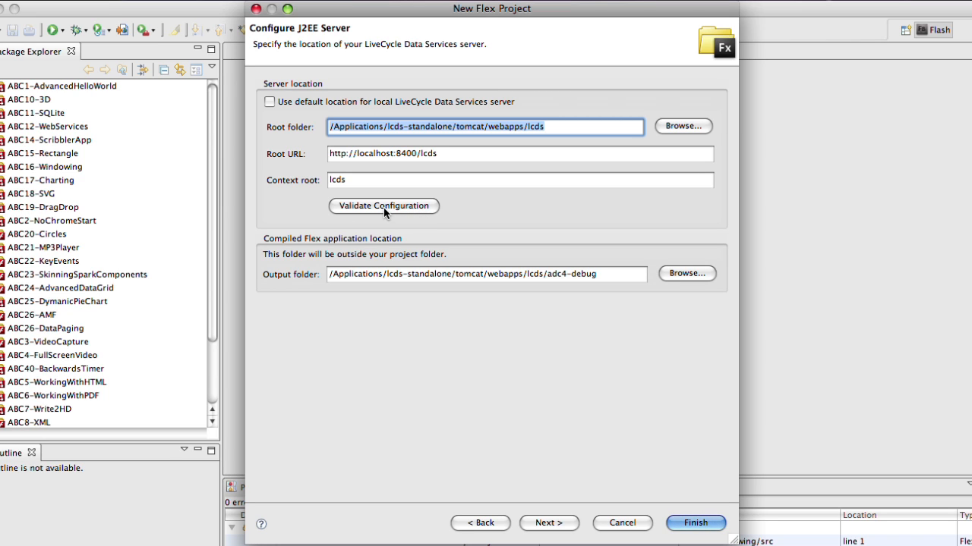
pyautogui.click(384, 206)
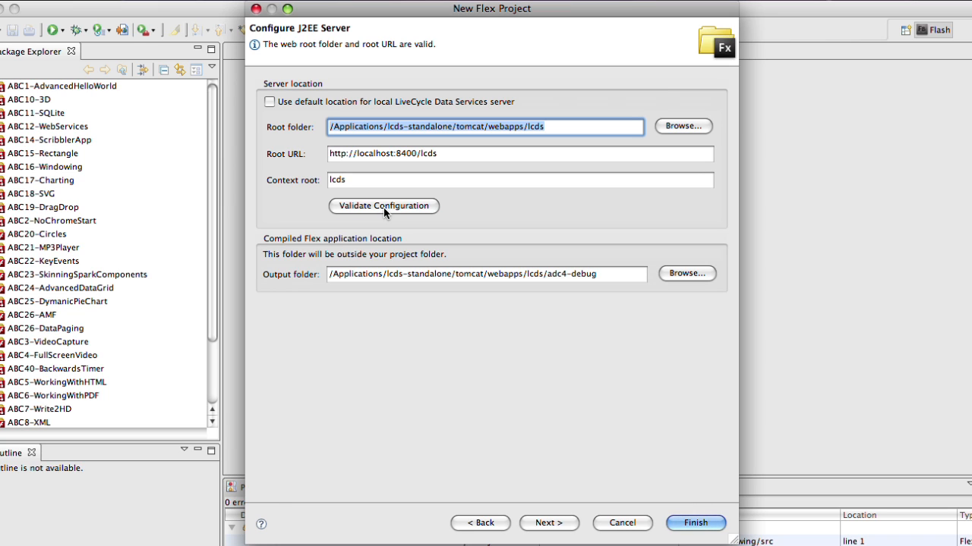
pyautogui.moveTo(346, 41)
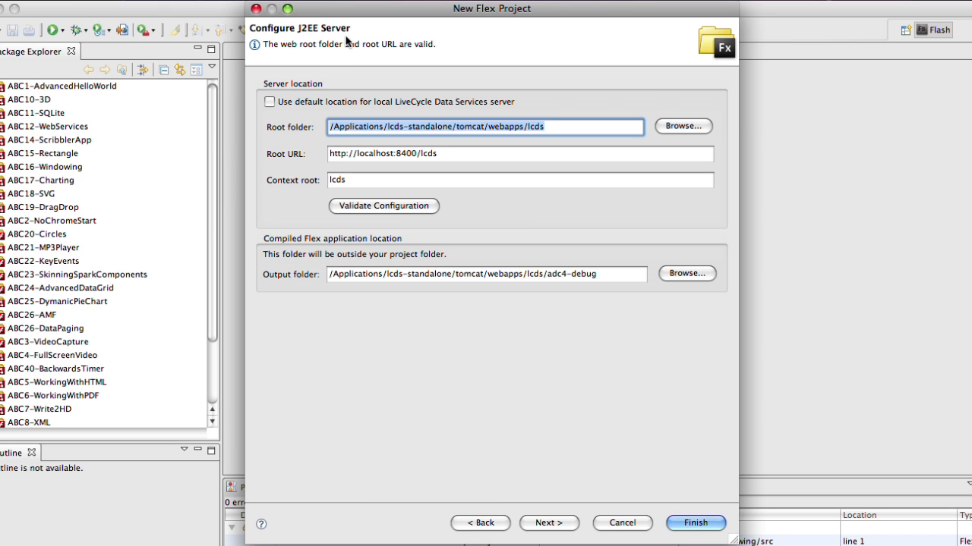
pyautogui.moveTo(410, 153)
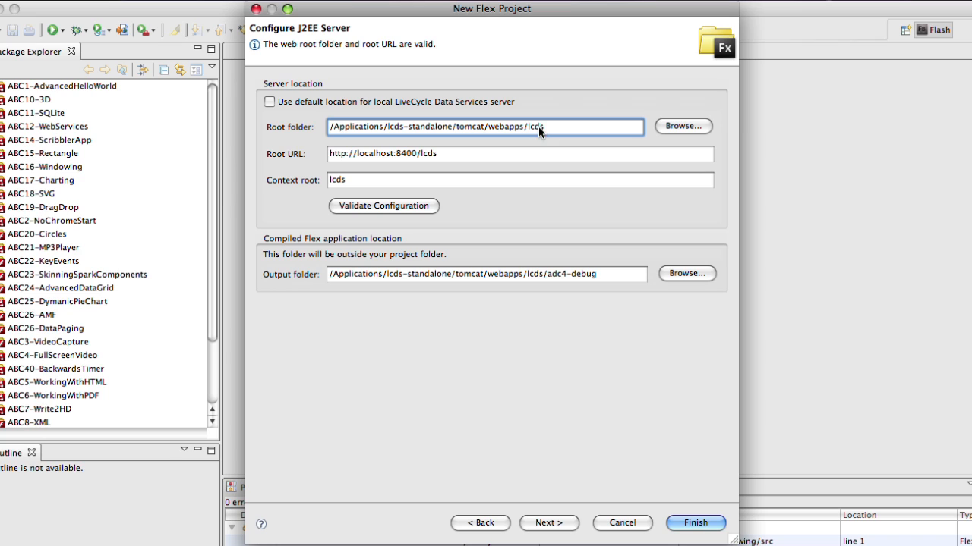
pyautogui.moveTo(453, 165)
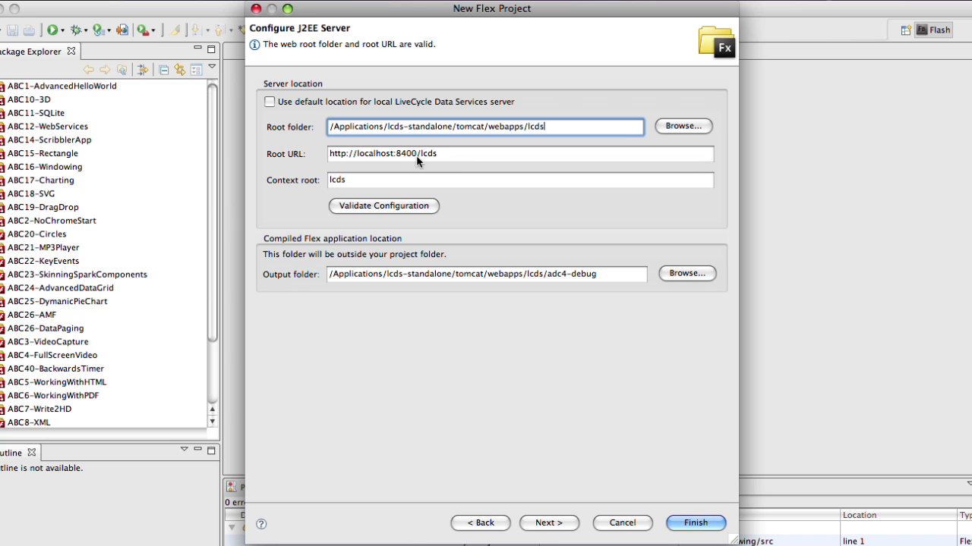
pyautogui.moveTo(356, 191)
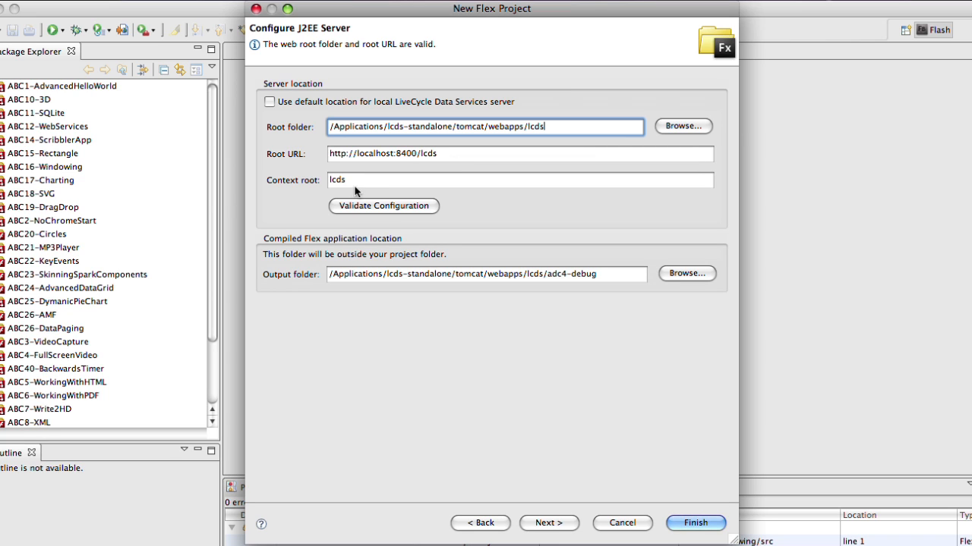
pyautogui.moveTo(649, 500)
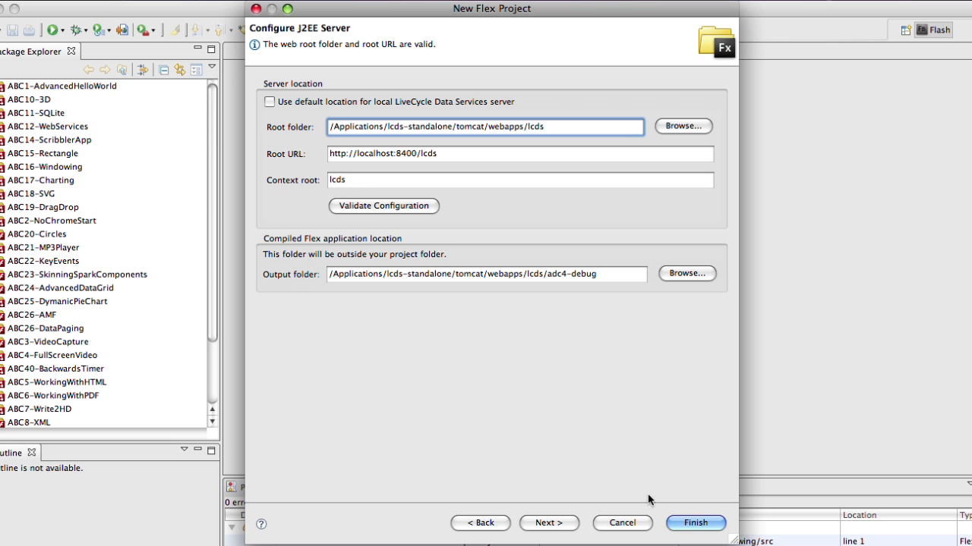
pyautogui.click(695, 523)
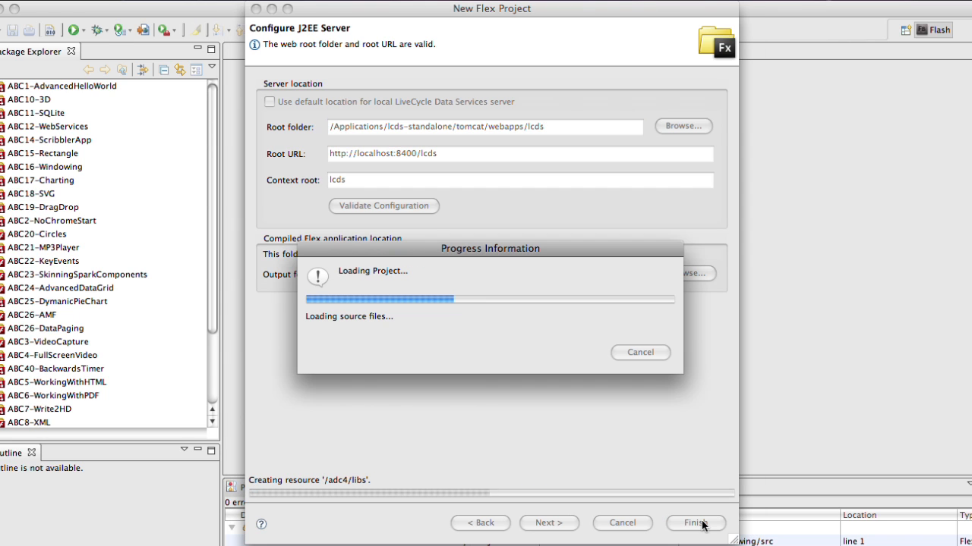
pyautogui.click(694, 523)
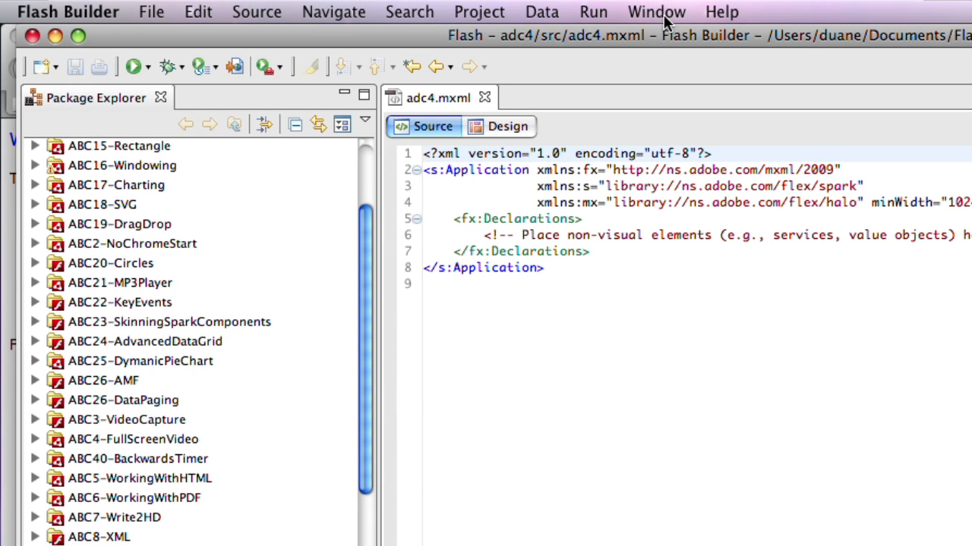
# Show the Data/Services panel and expand LCDS localhost's ordersDB to list its tables
pyautogui.click(655, 12)
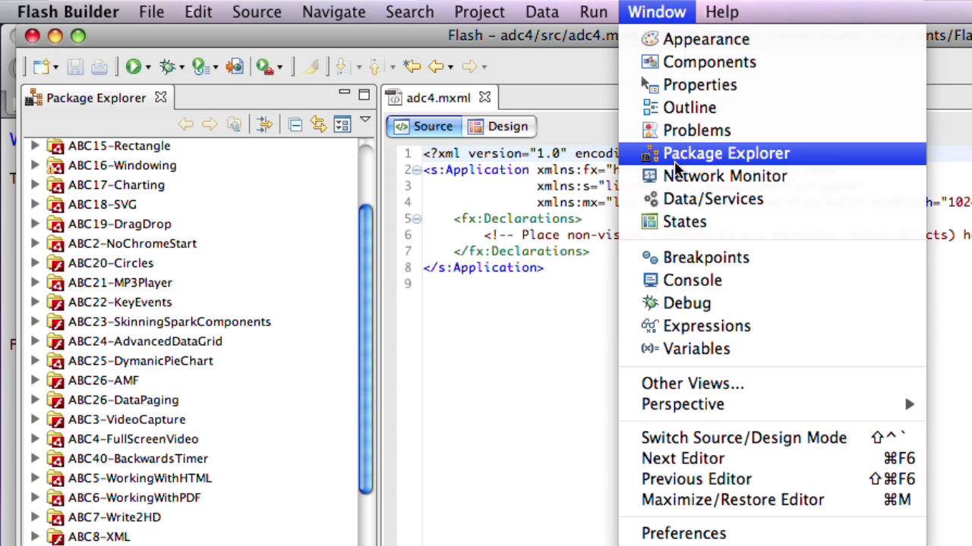
pyautogui.moveTo(676, 199)
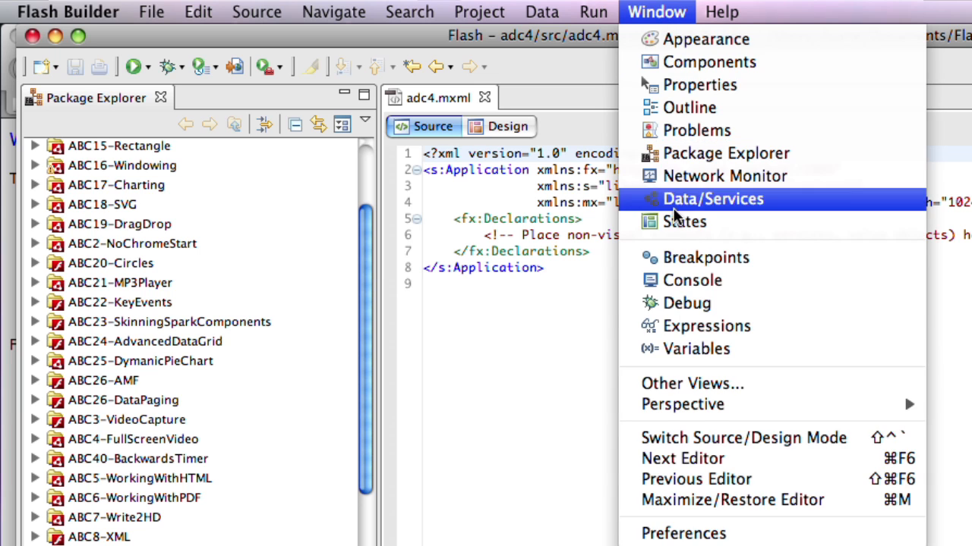
pyautogui.click(691, 384)
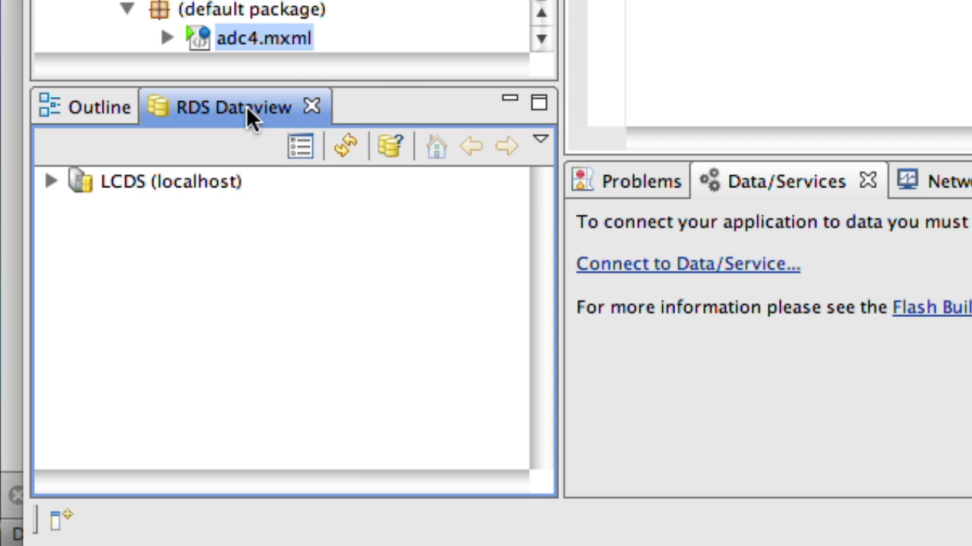
pyautogui.moveTo(118, 212)
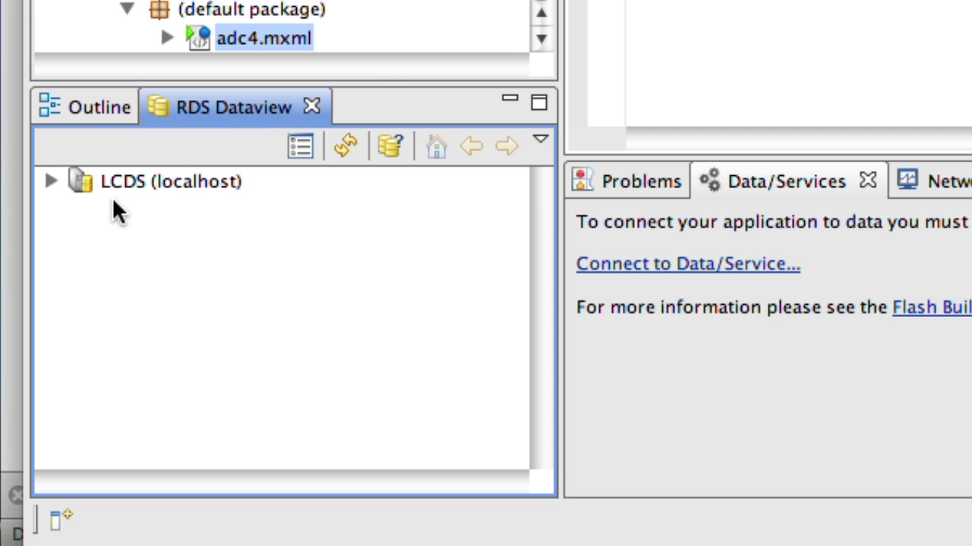
pyautogui.click(50, 180)
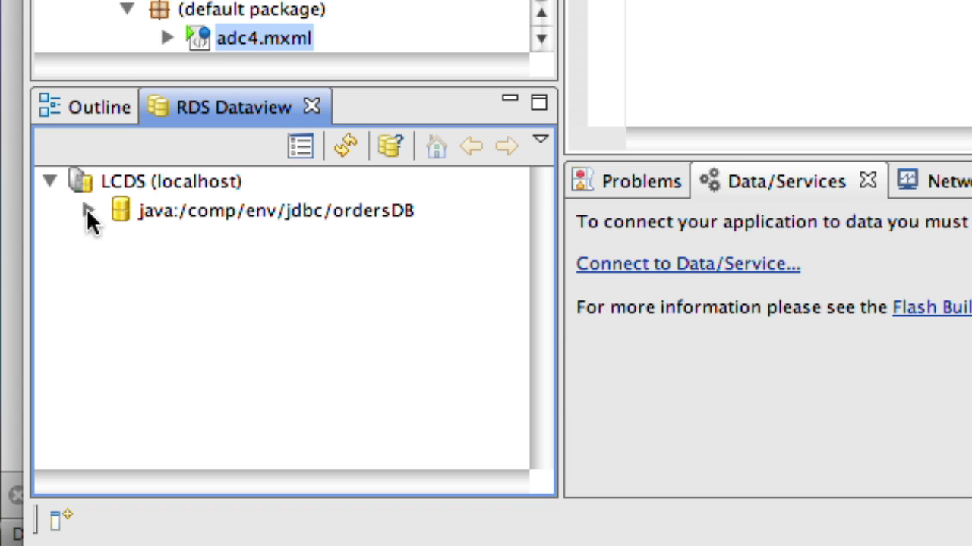
pyautogui.click(89, 210)
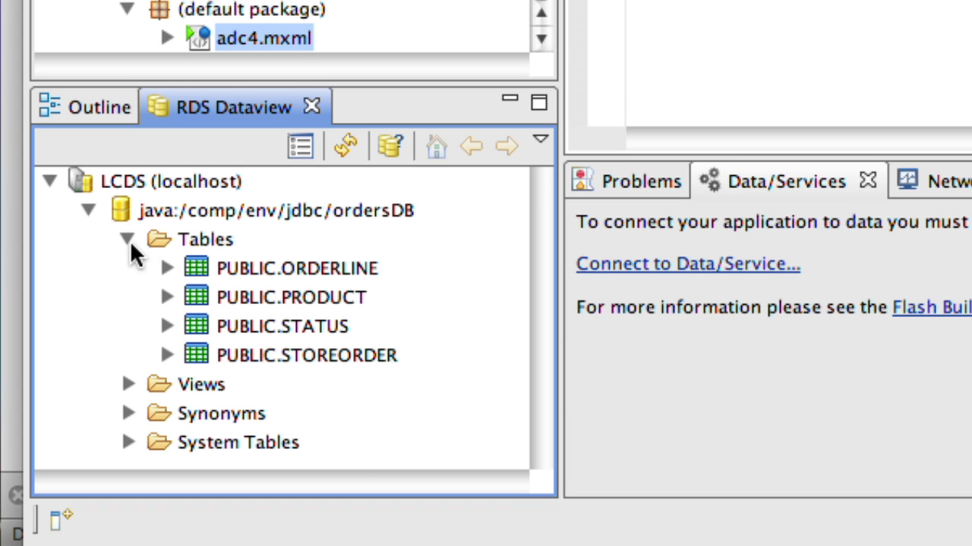
pyautogui.moveTo(345, 224)
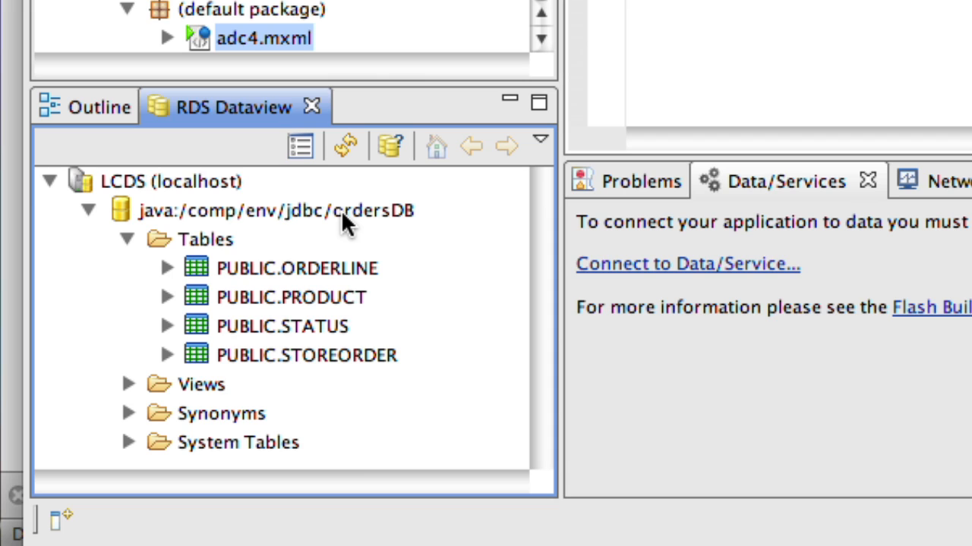
pyautogui.moveTo(311, 258)
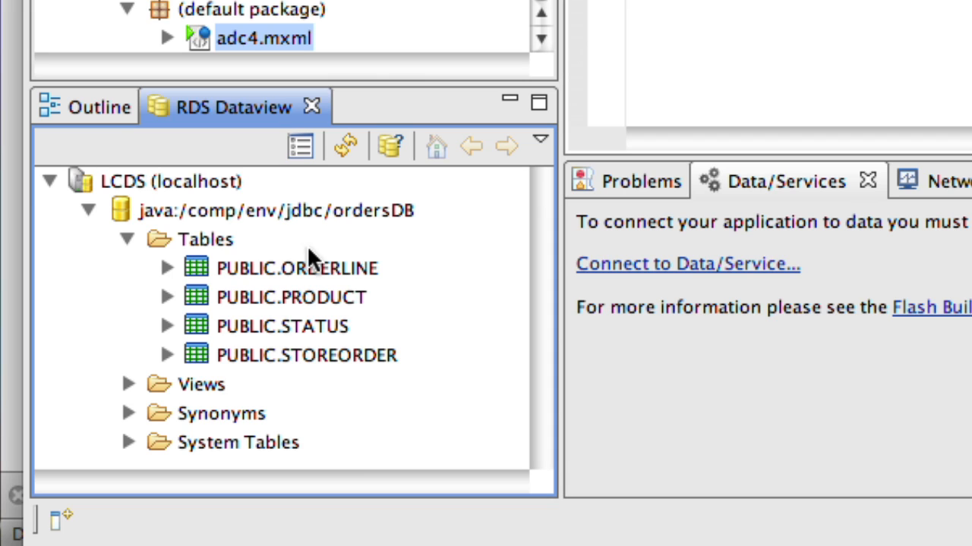
pyautogui.moveTo(212, 303)
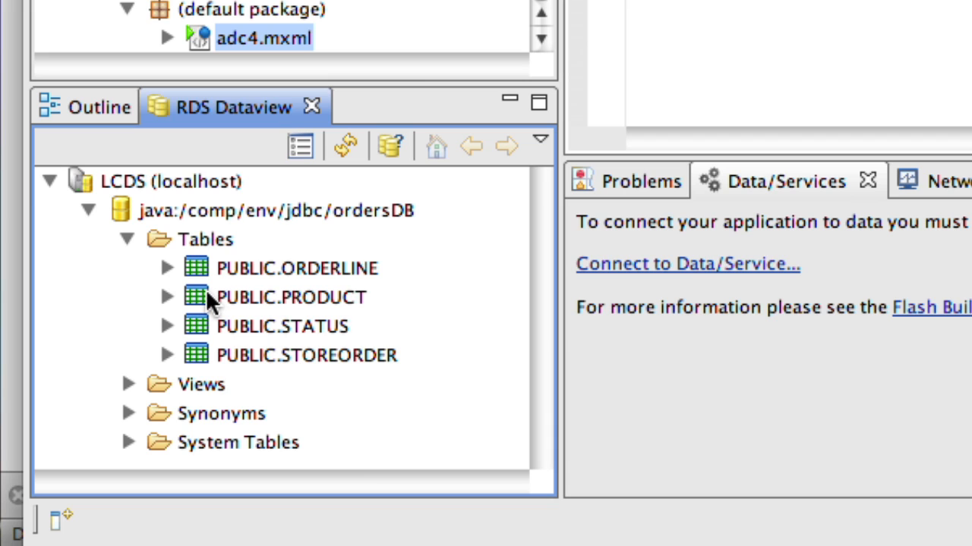
pyautogui.moveTo(198, 250)
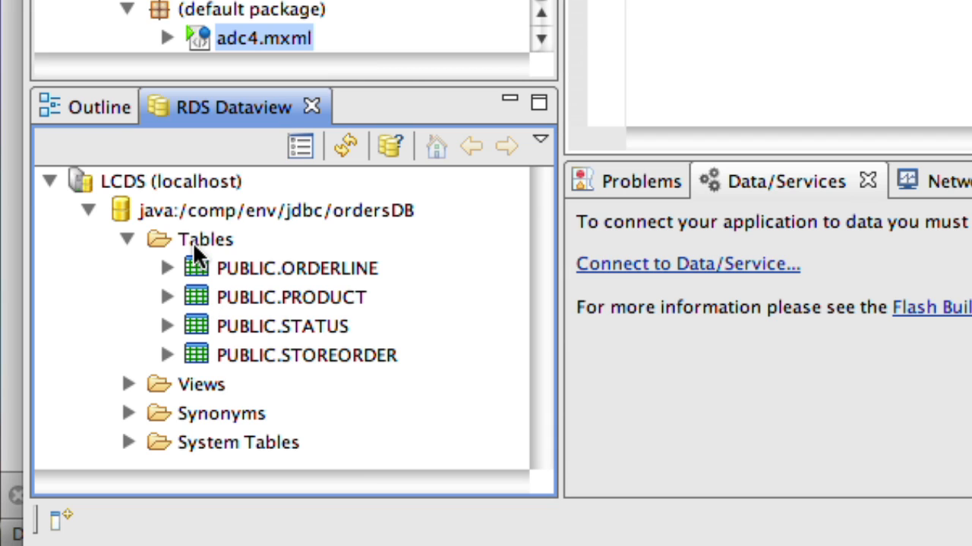
pyautogui.moveTo(198, 296)
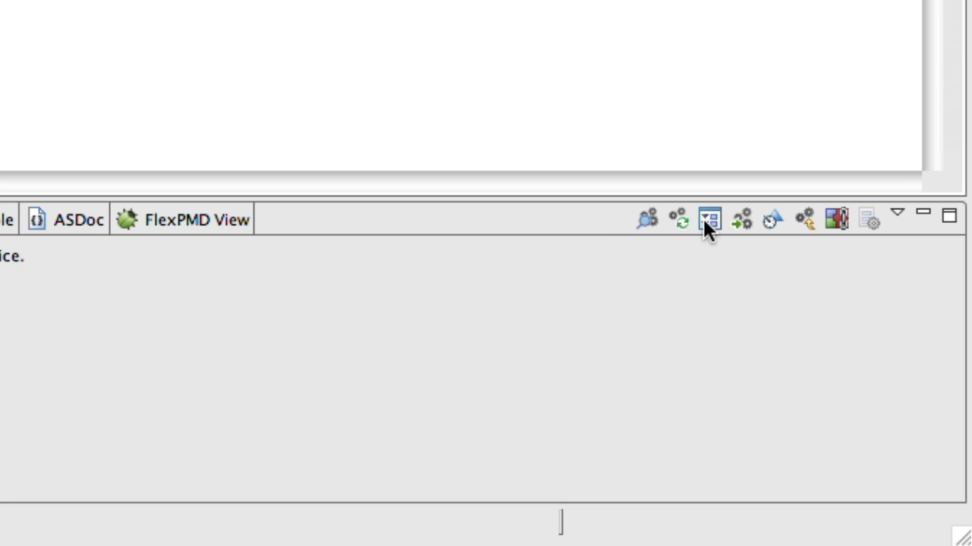
pyautogui.moveTo(709, 220)
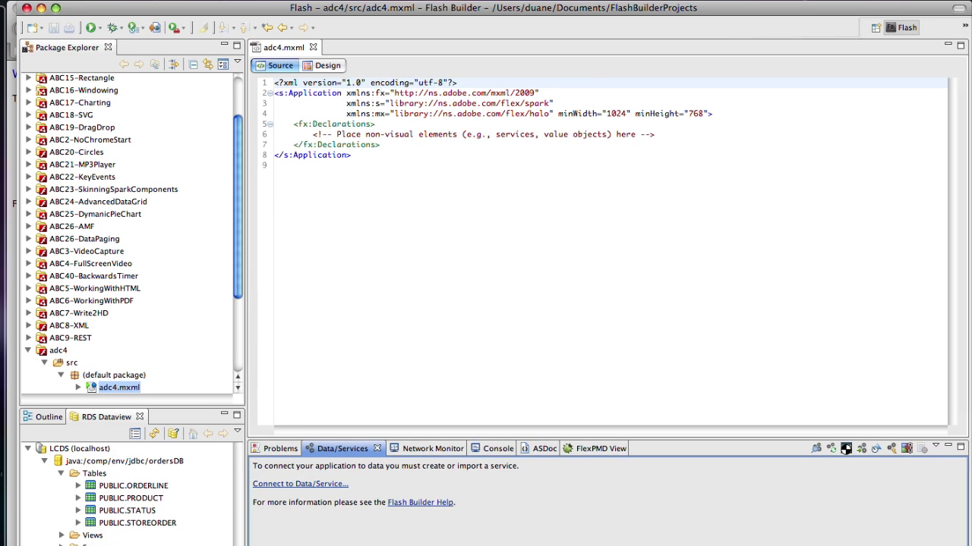
# Add PUBLIC.PRODUCT to the adc4.fml model, review it in Source, then return to Design
pyautogui.click(328, 66)
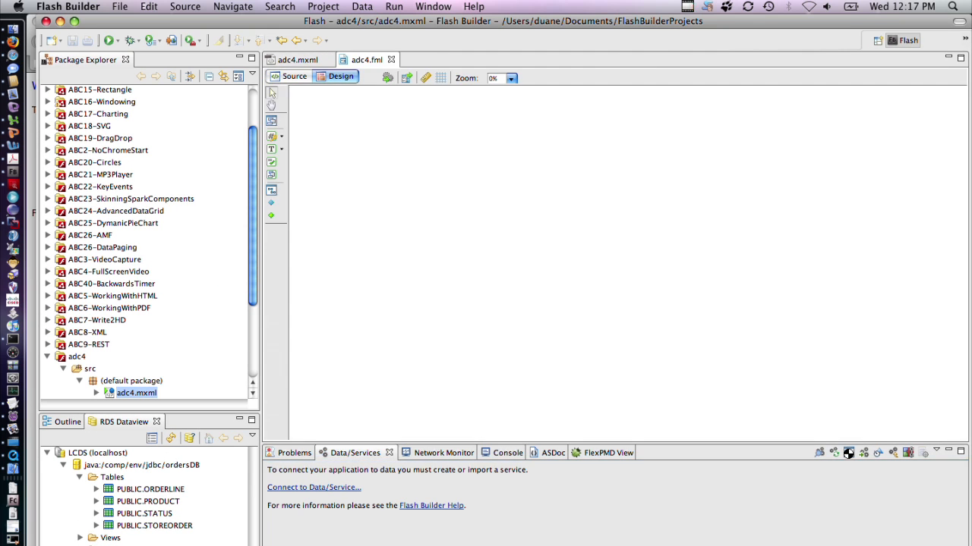
pyautogui.click(366, 60)
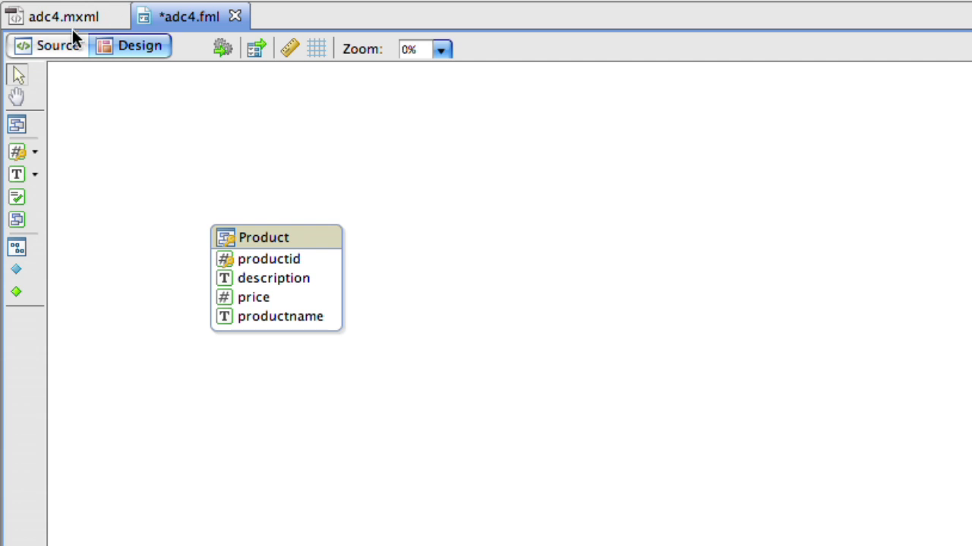
pyautogui.click(51, 46)
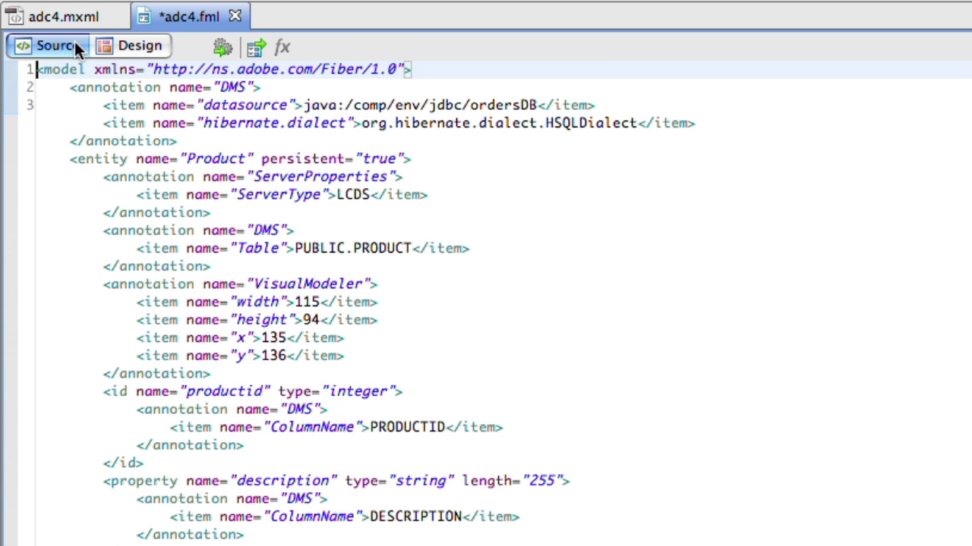
pyautogui.click(140, 46)
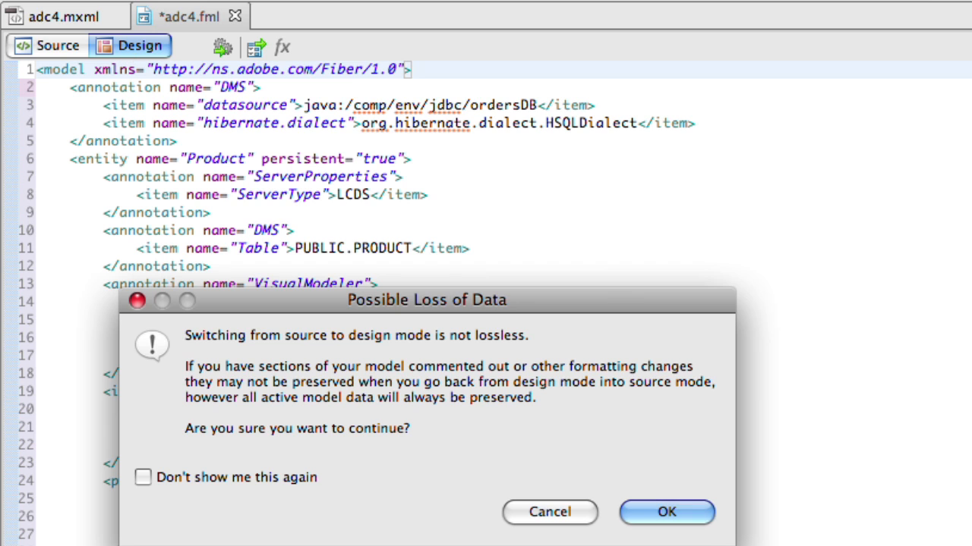
pyautogui.click(666, 512)
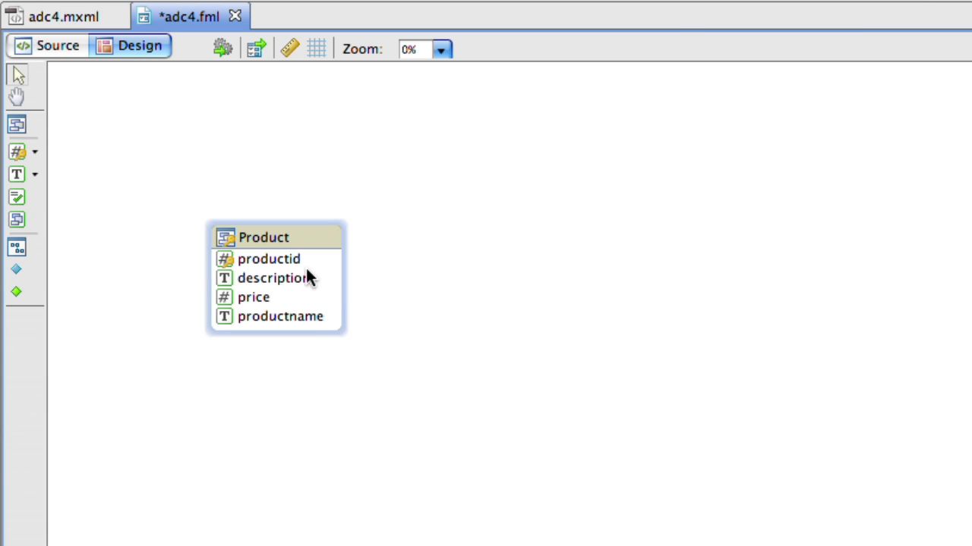
pyautogui.moveTo(266, 239)
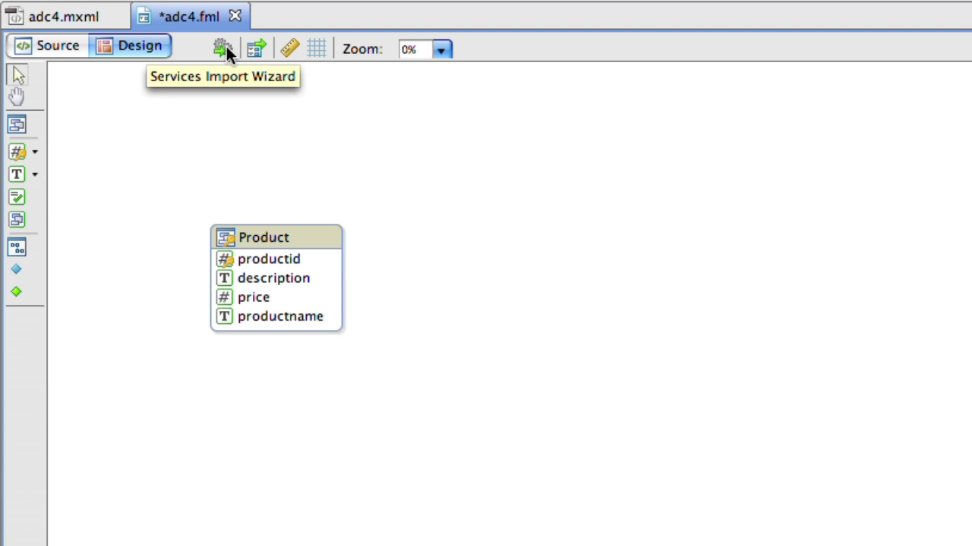
pyautogui.moveTo(256, 48)
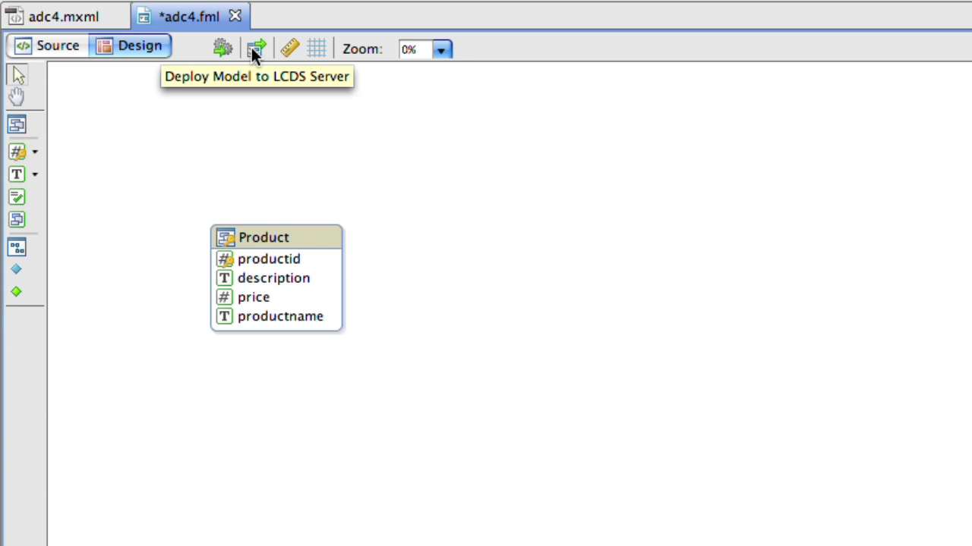
# Generate the Product and ProductService classes, then return to the adc4.fml diagram
pyautogui.click(256, 49)
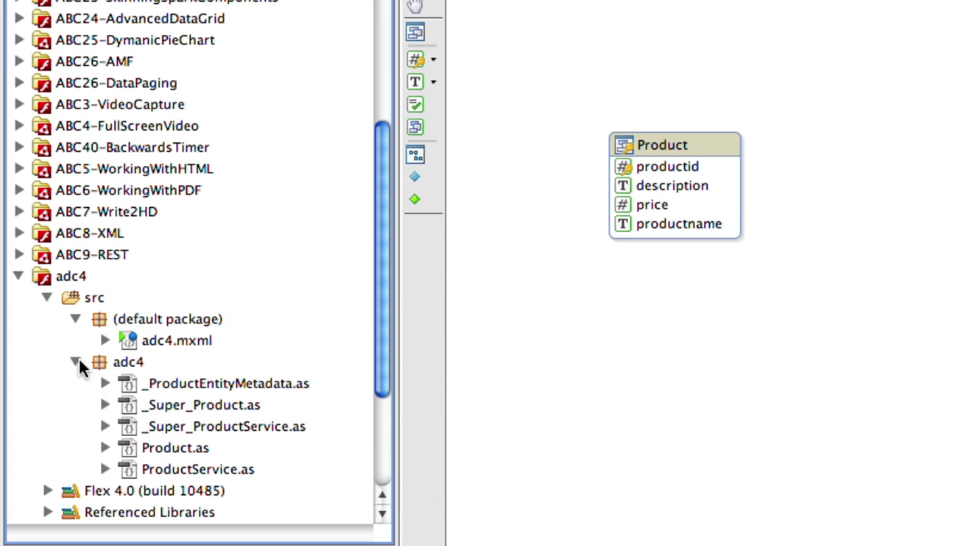
pyautogui.click(224, 383)
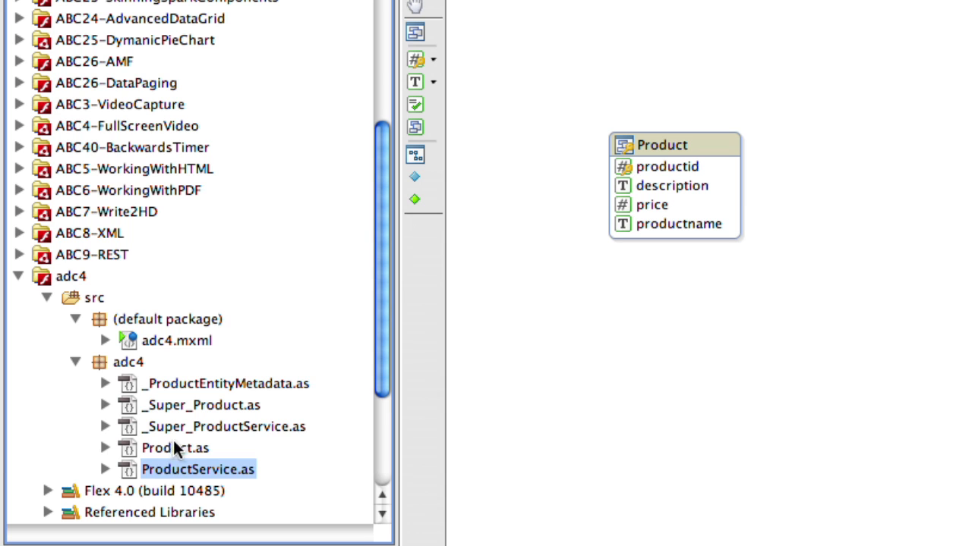
pyautogui.click(174, 448)
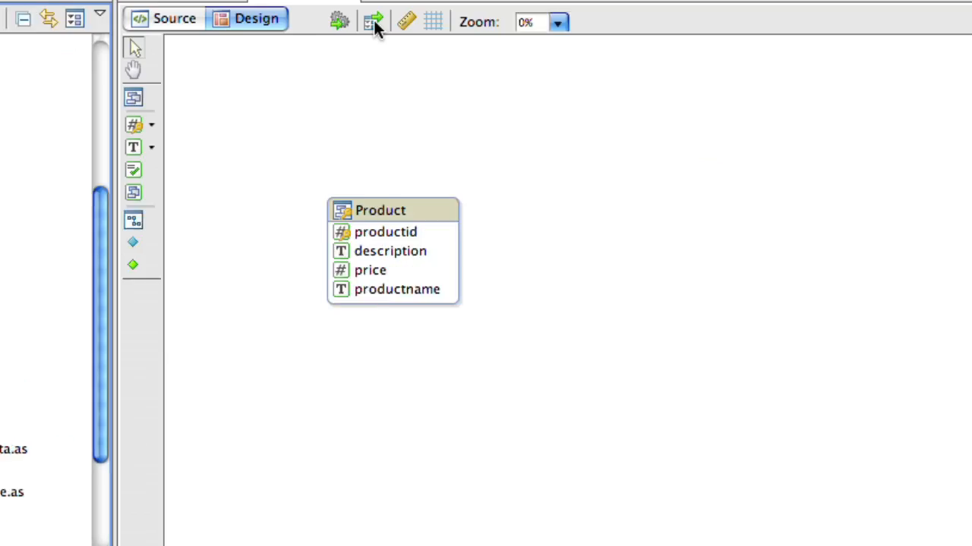
# Deploy the model with overwrite and Create/Recreate tables, then dismiss the success message
pyautogui.click(373, 20)
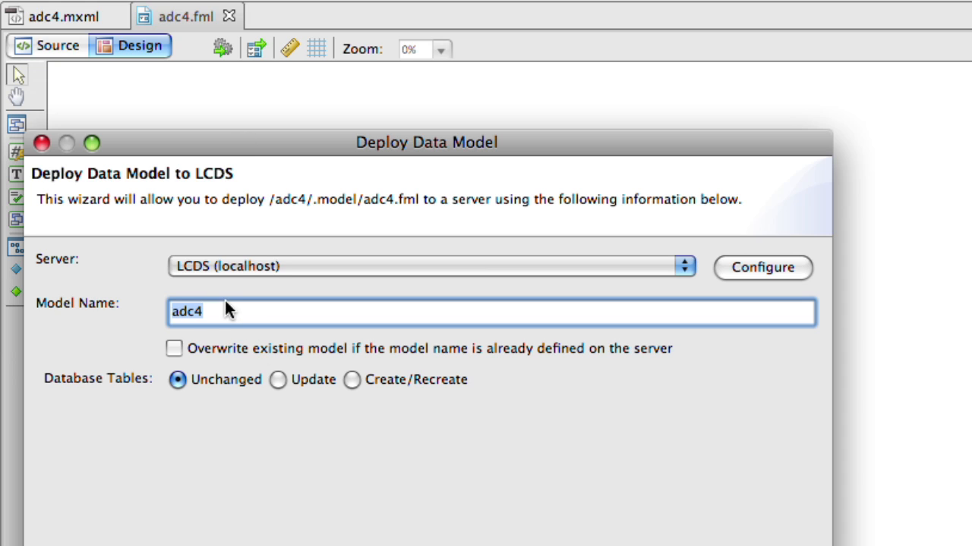
pyautogui.click(174, 348)
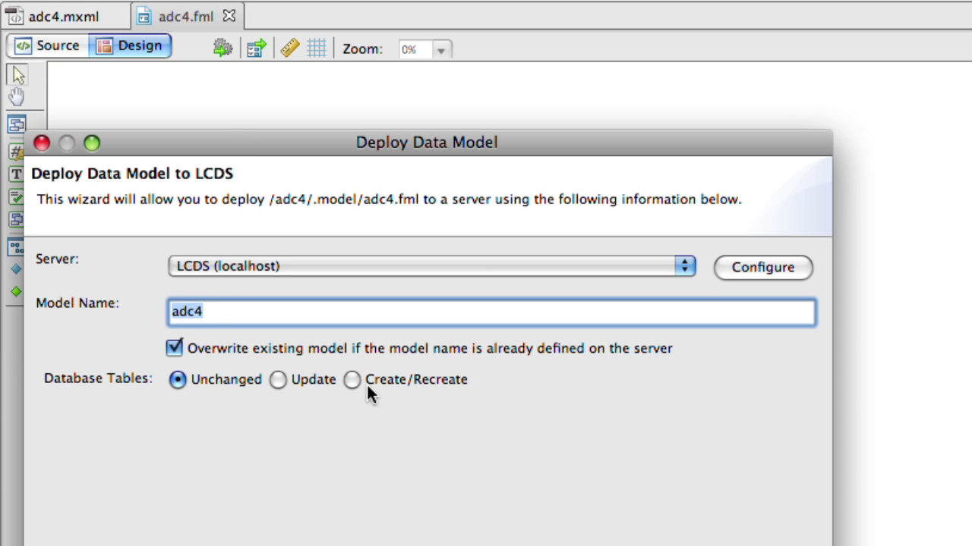
pyautogui.click(352, 380)
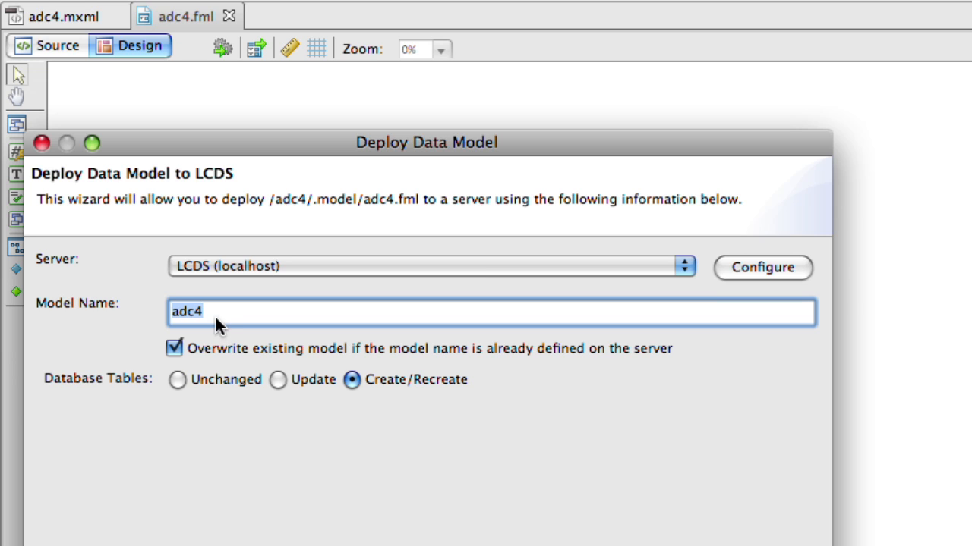
pyautogui.moveTo(220, 315)
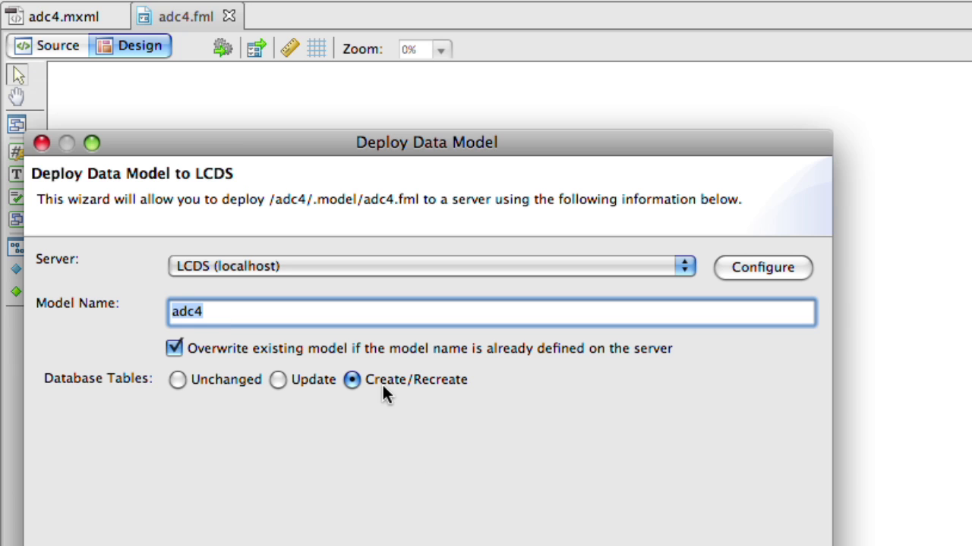
pyautogui.click(691, 384)
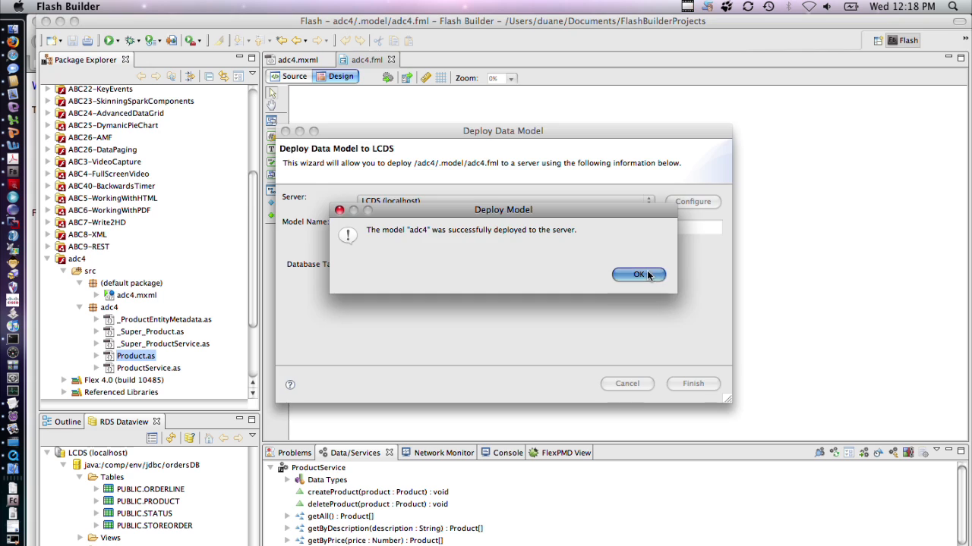
pyautogui.click(638, 274)
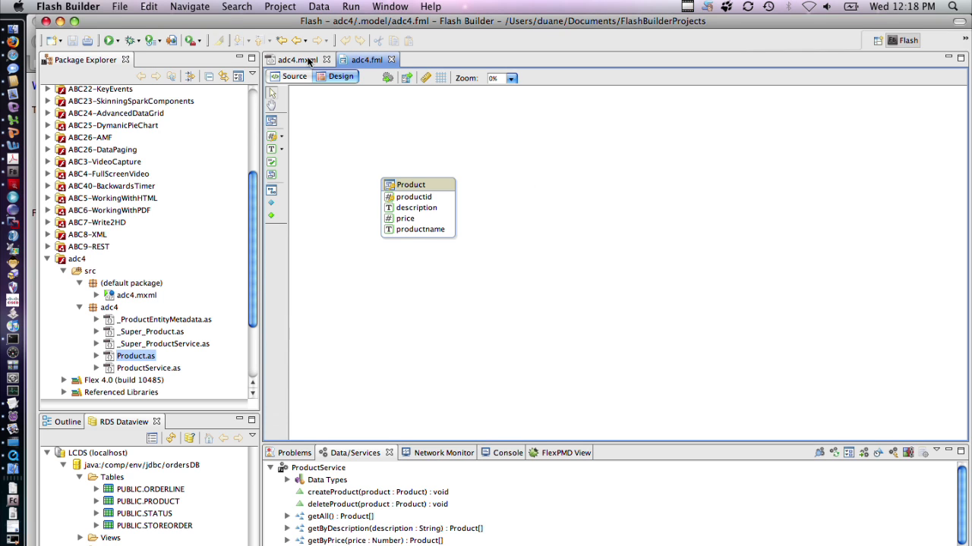
# Open adc4.mxml, save it before launching, and adjust the product DataGrid in Design view
pyautogui.click(294, 77)
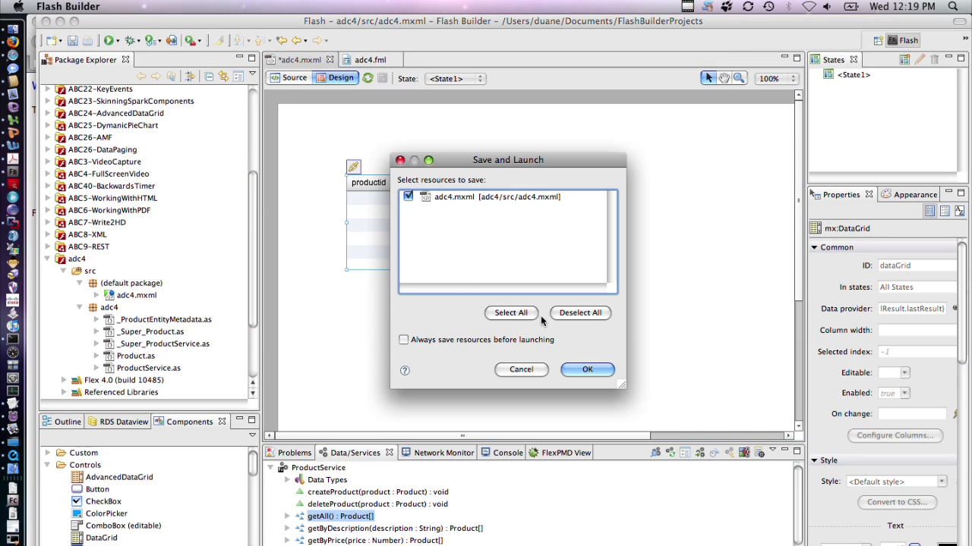
pyautogui.click(587, 369)
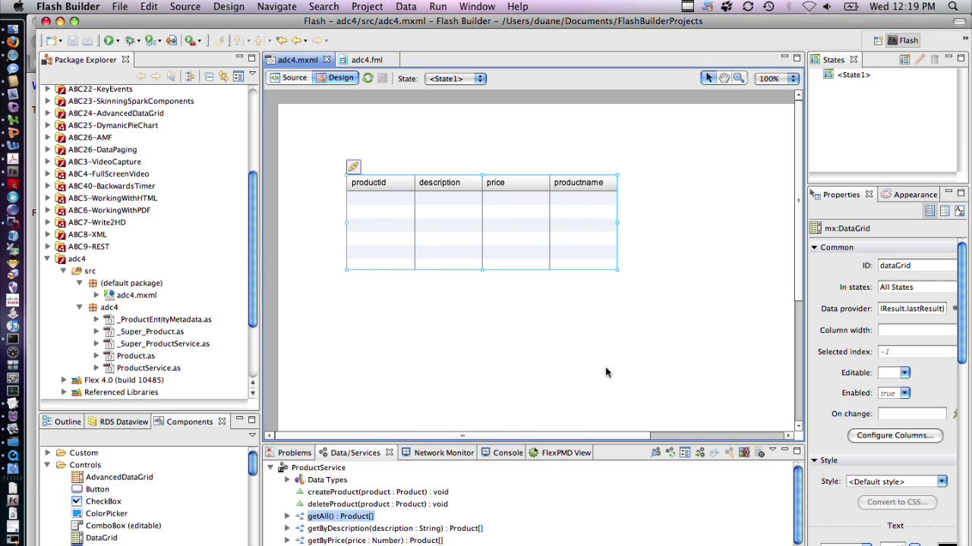
pyautogui.click(108, 40)
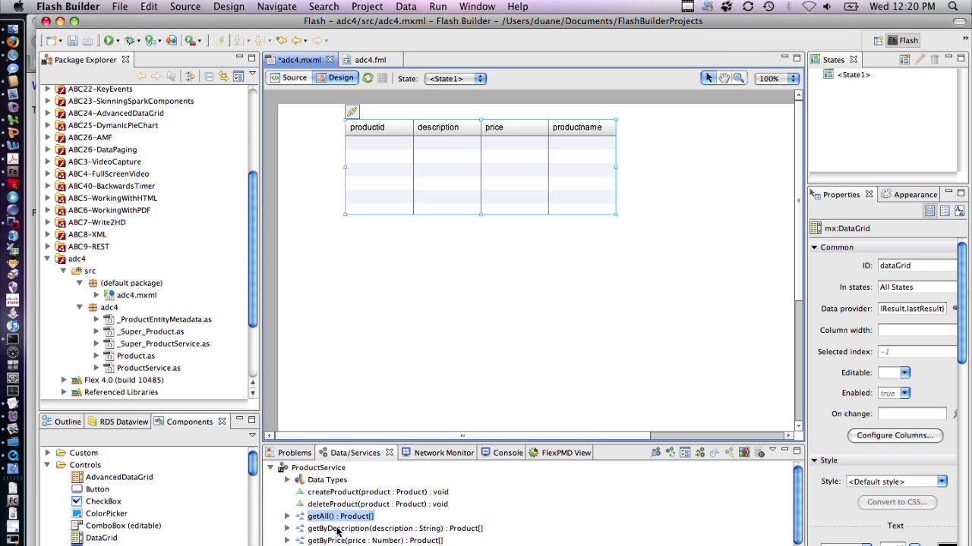
# Generate a Model Driven Form from the getAll() operation in Data/Services
pyautogui.rightClick(341, 516)
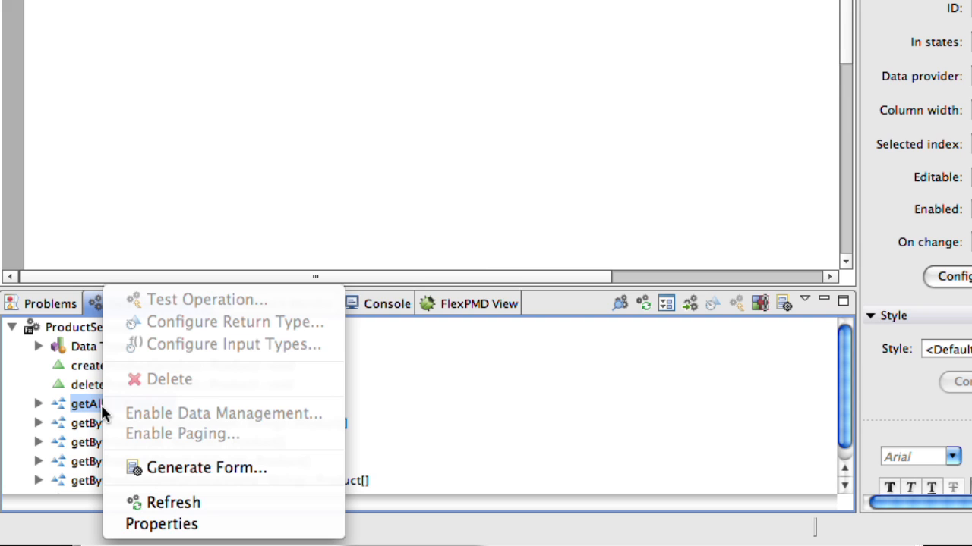
pyautogui.moveTo(207, 468)
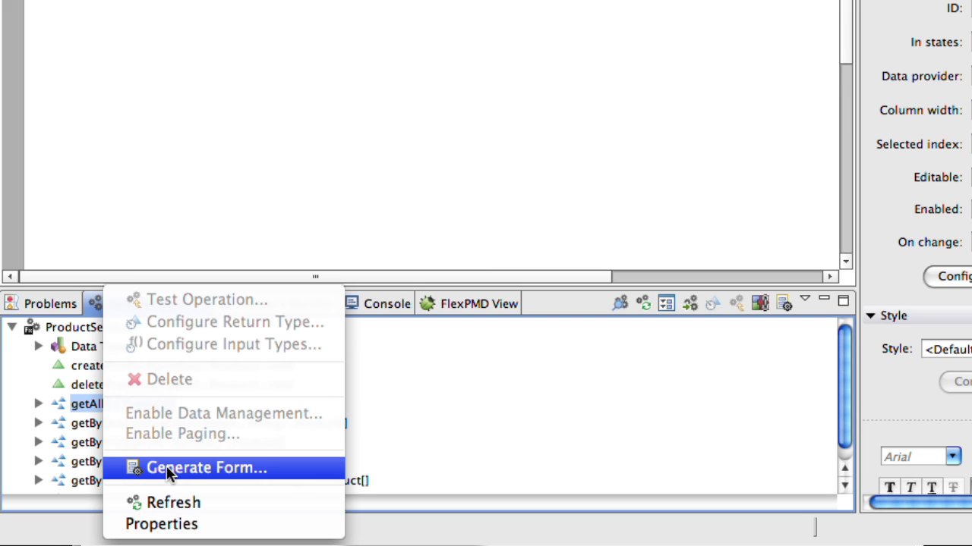
pyautogui.moveTo(99, 403)
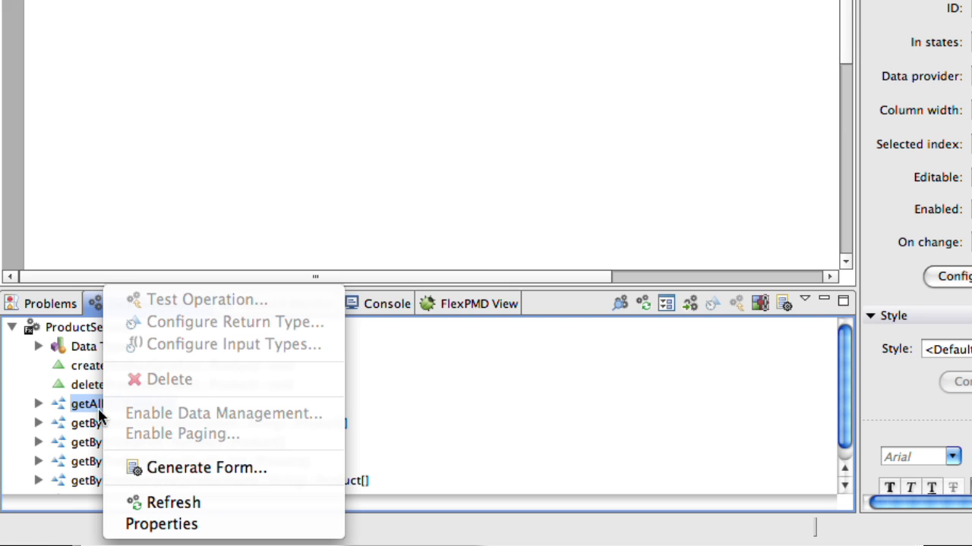
pyautogui.moveTo(182, 468)
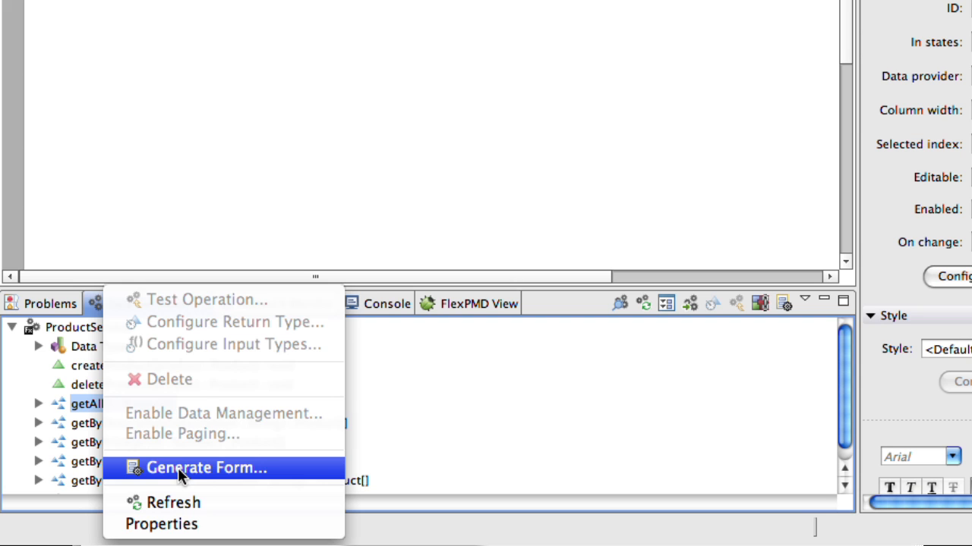
pyautogui.click(206, 467)
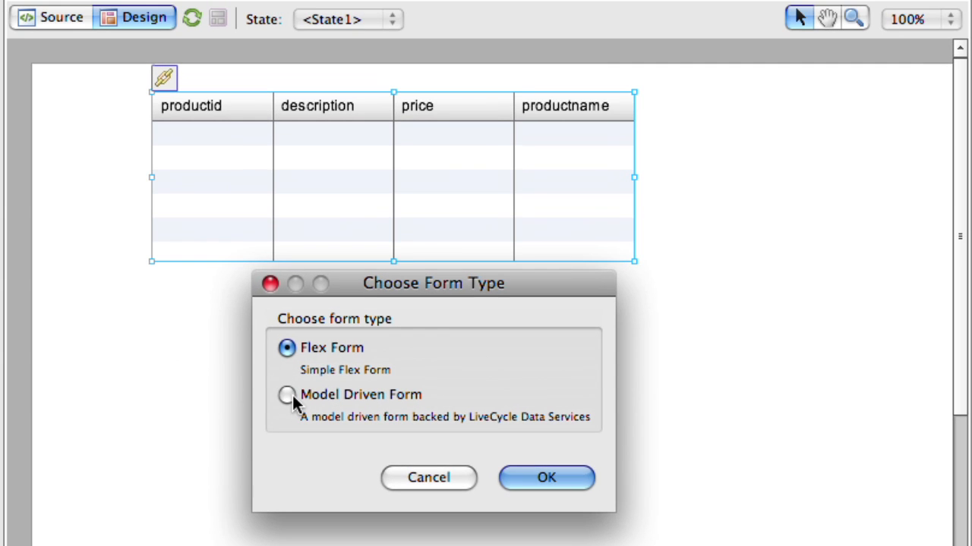
pyautogui.click(287, 395)
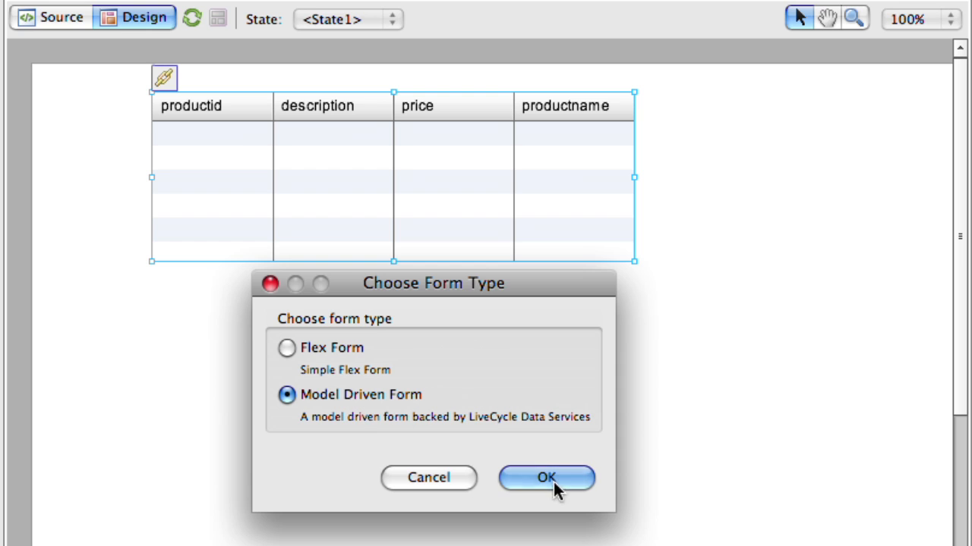
pyautogui.click(546, 477)
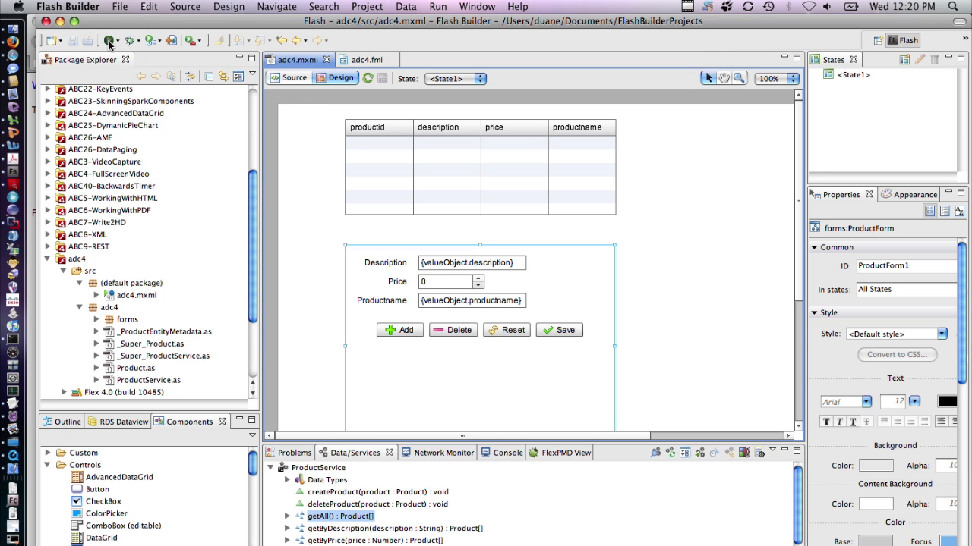
# Run the app and enter description 'adc product' and a price in the product form
pyautogui.click(110, 40)
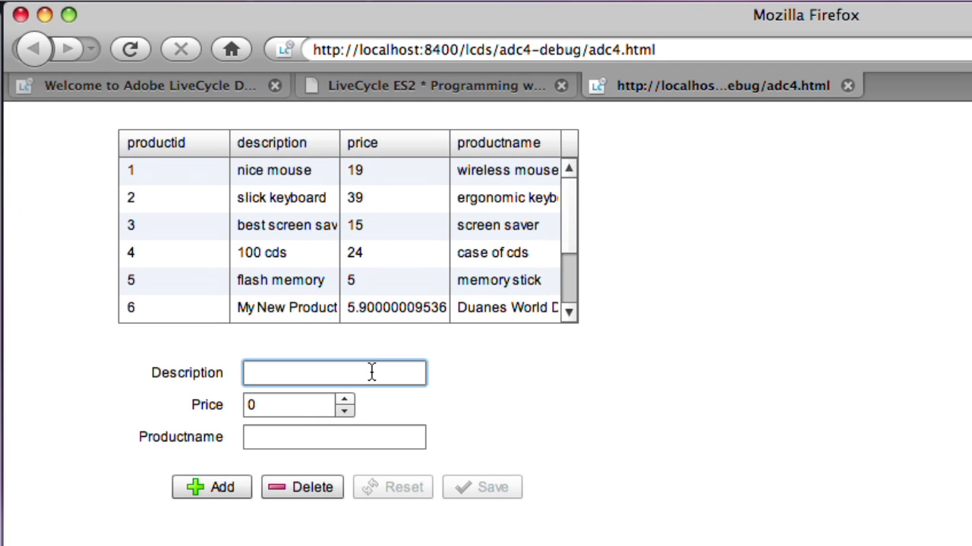
pyautogui.click(334, 373)
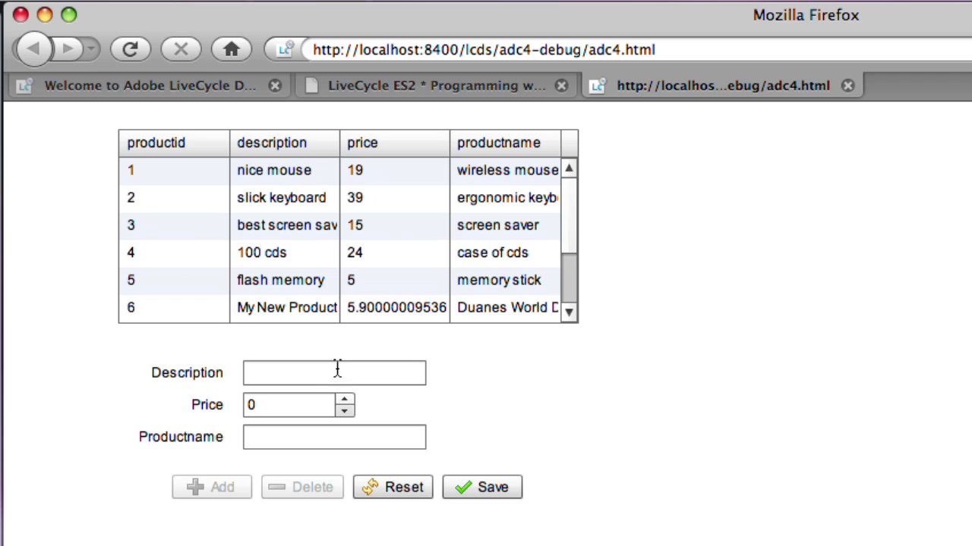
pyautogui.write('ad')
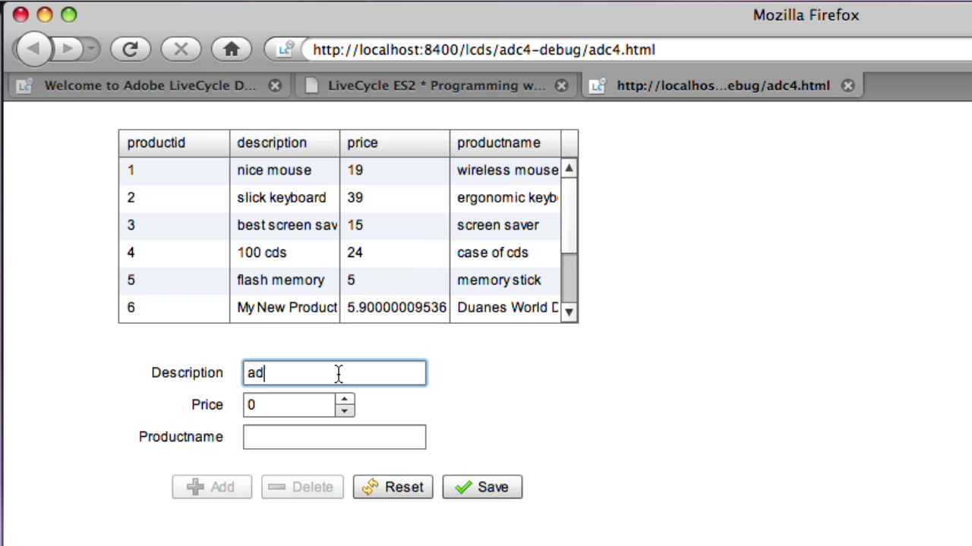
pyautogui.write('c product')
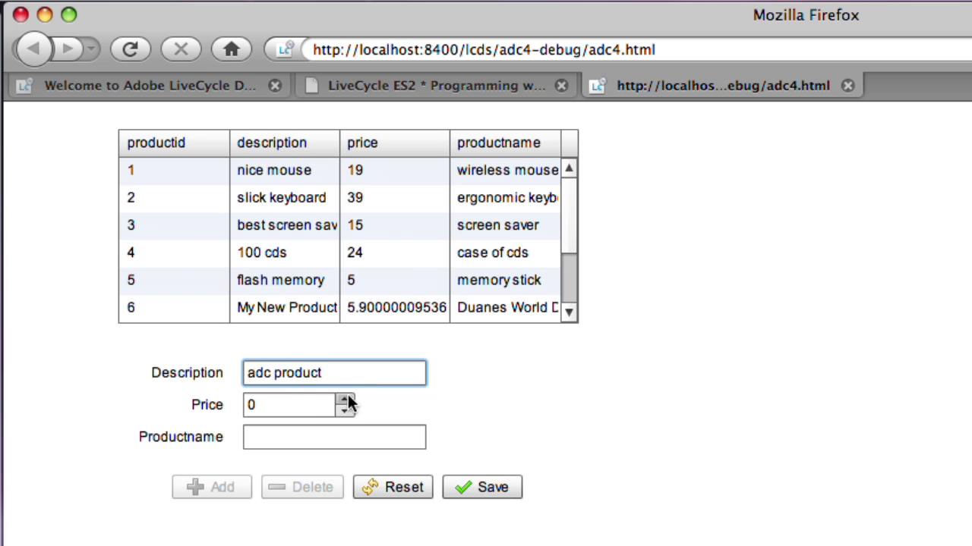
pyautogui.click(292, 405)
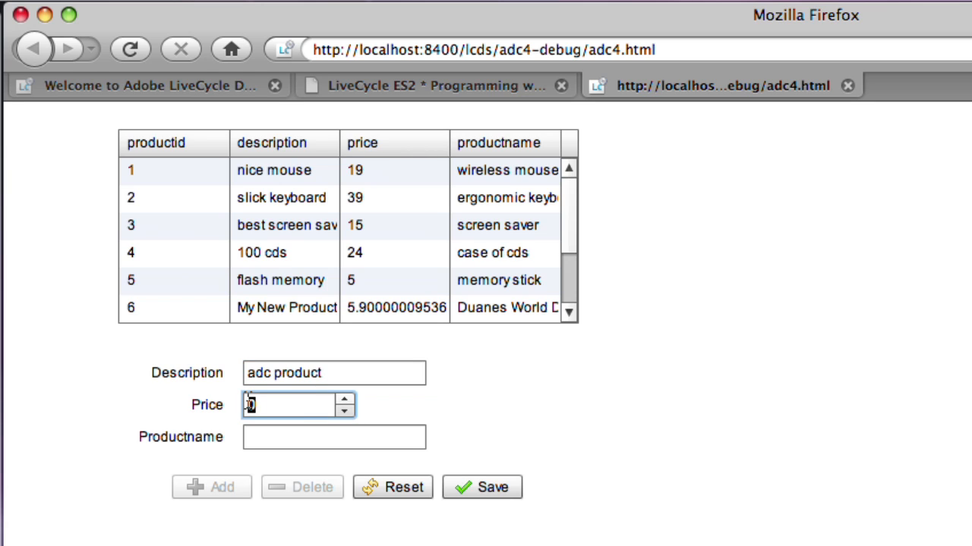
pyautogui.write('foo')
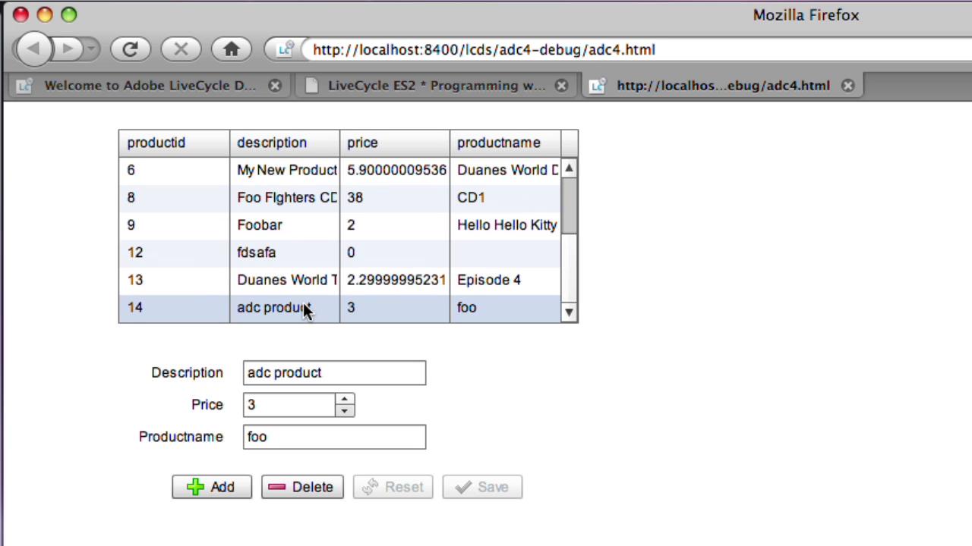
# Select the new adc product row in the grid
pyautogui.click(130, 49)
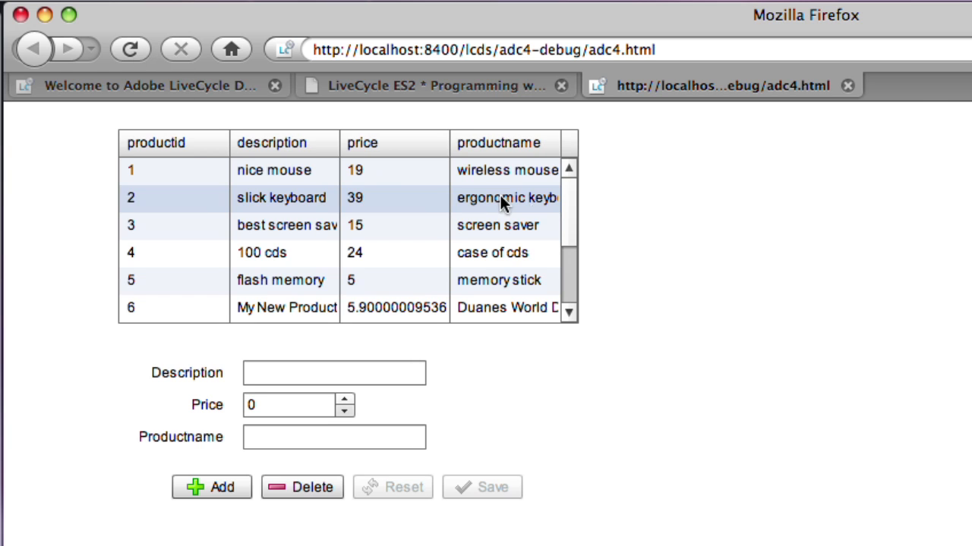
pyautogui.scroll(-3)
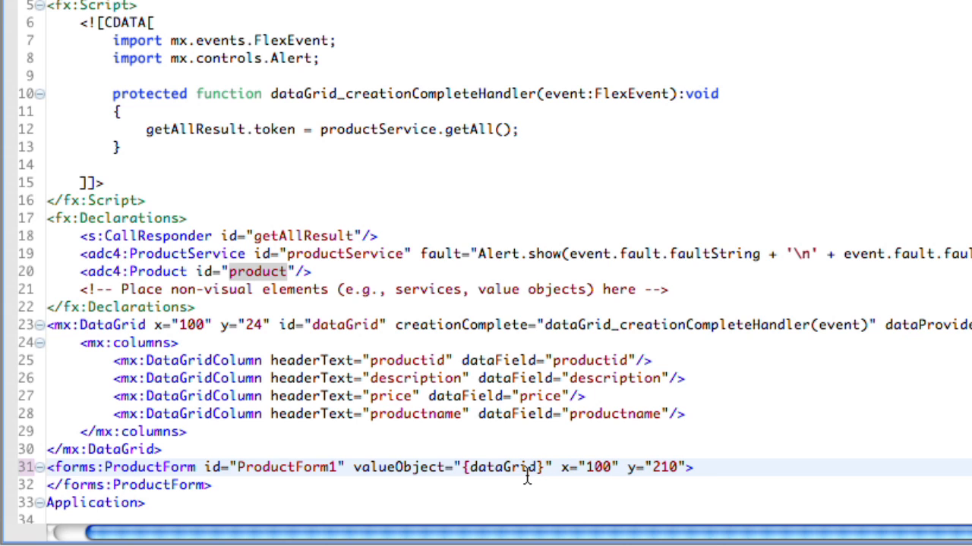
# Set the form's valueObject to {dataGrid.selectedItem as Product} in Source view
pyautogui.write('.selectedItem')
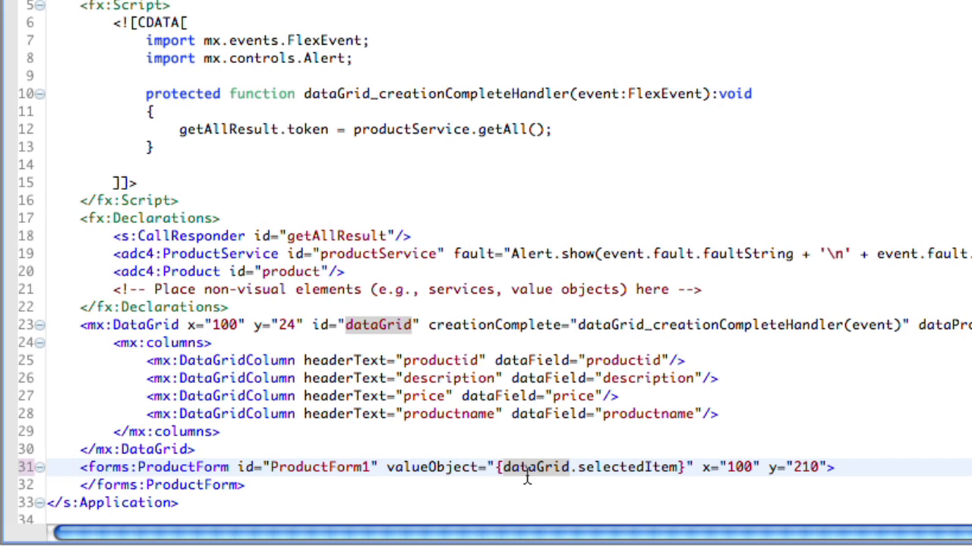
pyautogui.write('a')
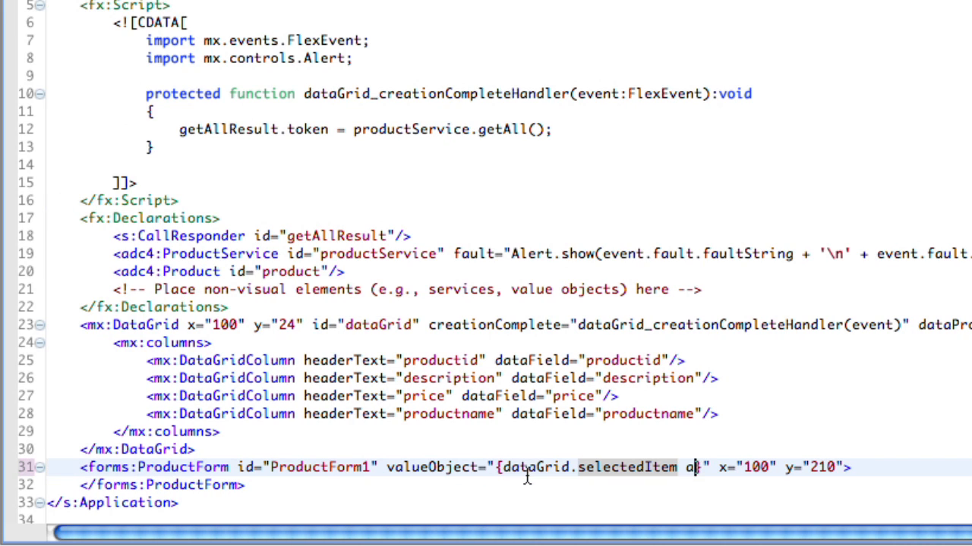
pyautogui.write('s')
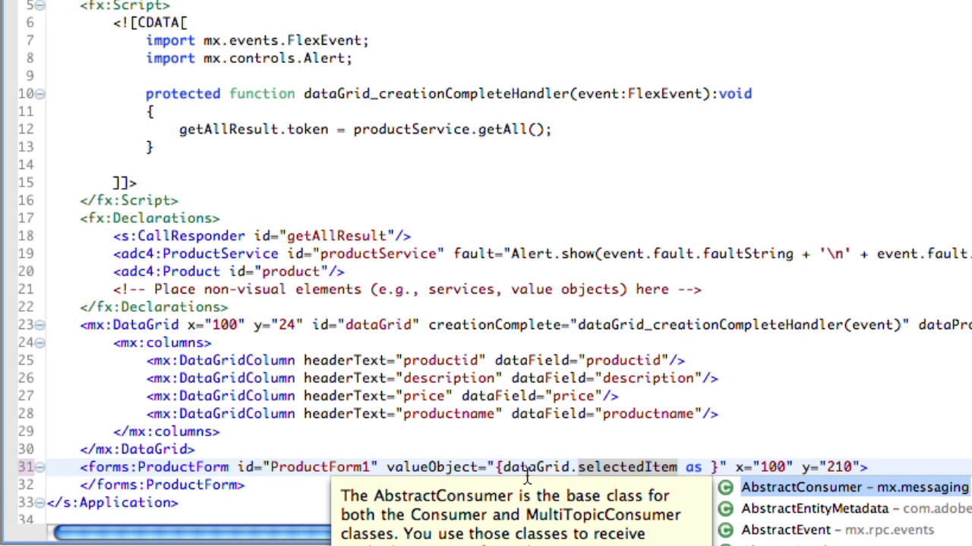
pyautogui.write('Prod')
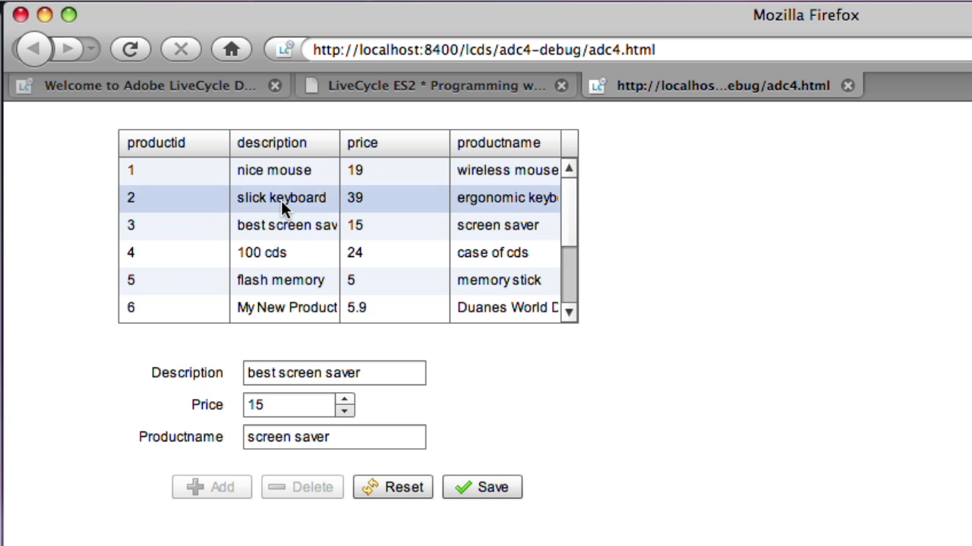
# Select the slick keyboard row, then the flash memory row, to update the form
pyautogui.click(281, 197)
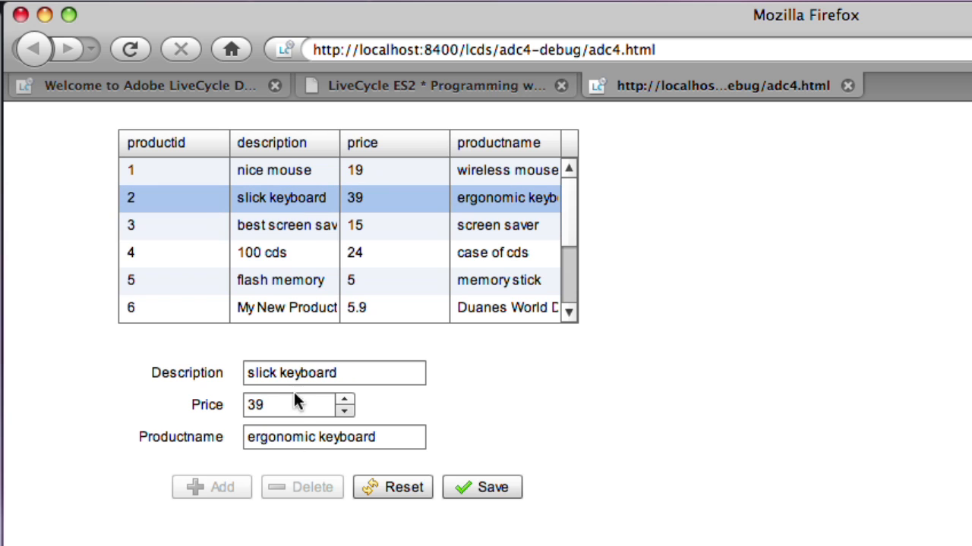
pyautogui.click(280, 280)
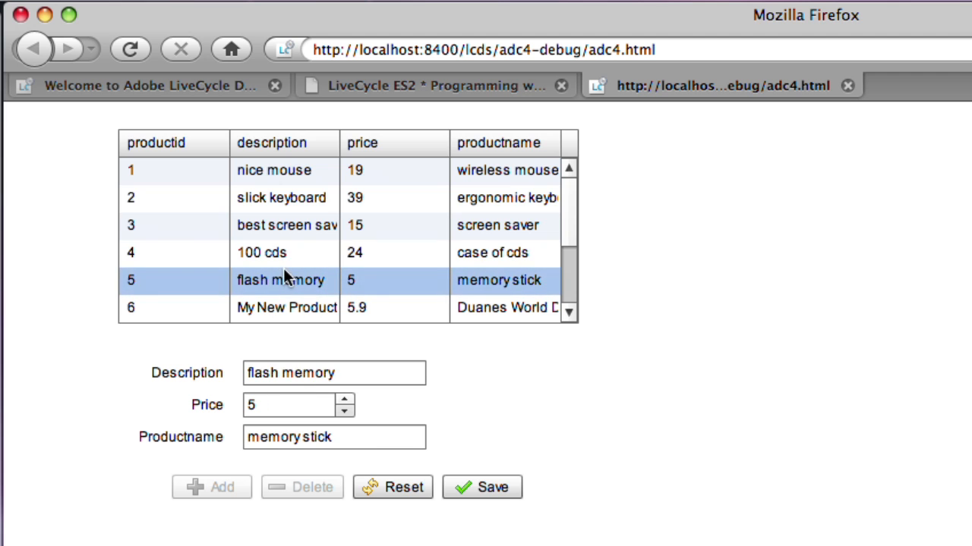